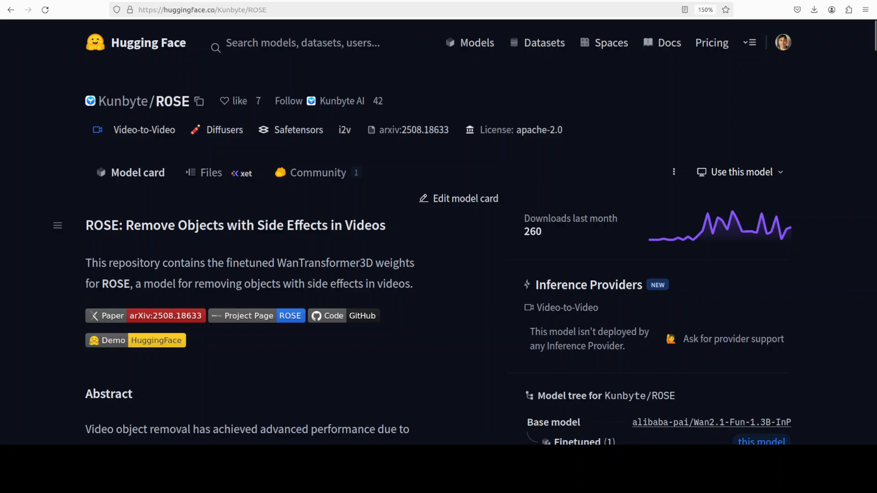
Step: Scroll through the YouTube channel page before switching to the terminal with the Ubuntu release details
scroll(down, 3)
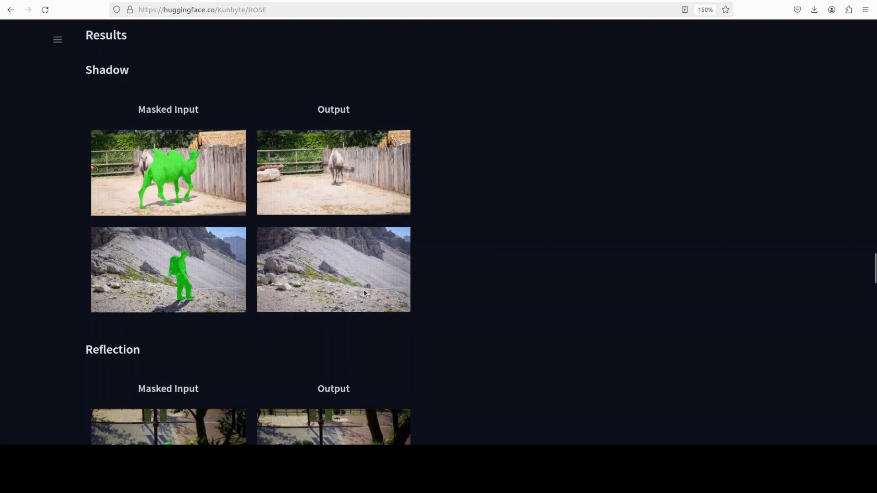
scroll(down, 3)
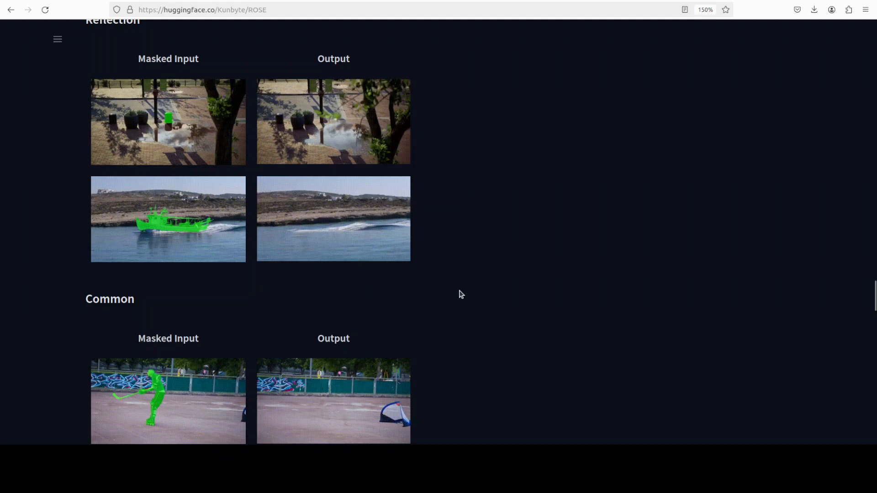
scroll(down, 3)
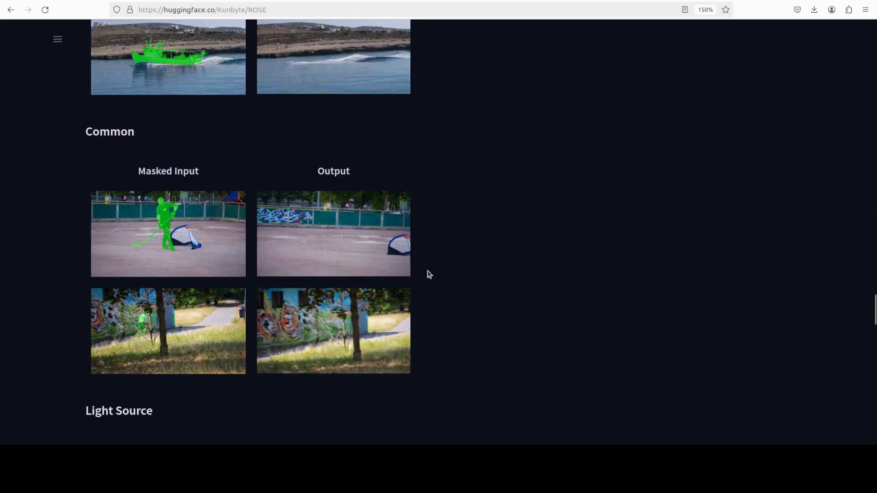
scroll(up, 3)
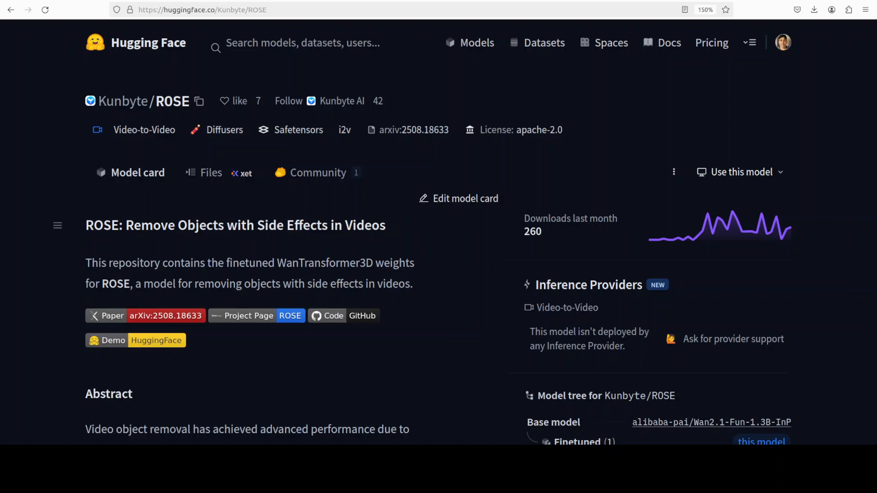
mouse_move(756, 145)
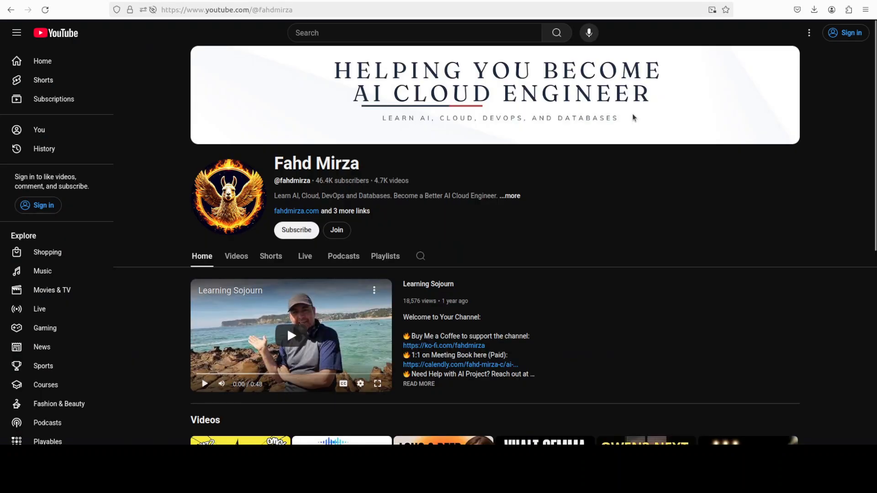
mouse_move(686, 244)
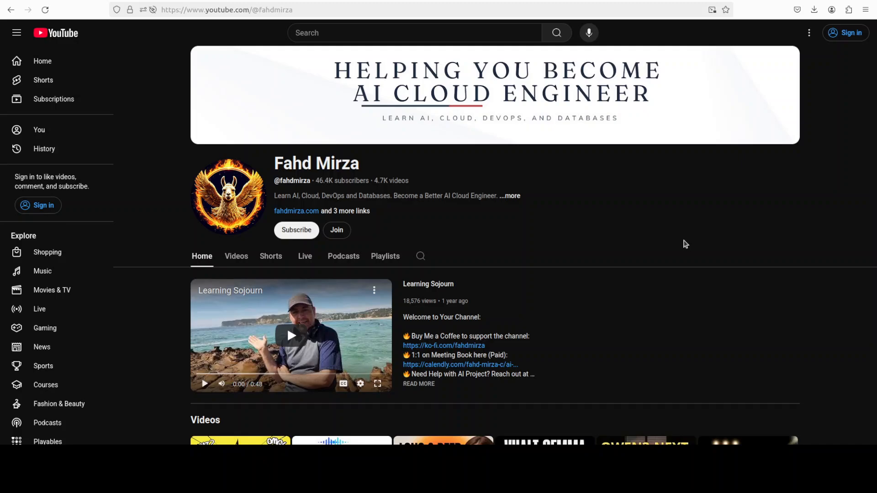
mouse_move(94, 138)
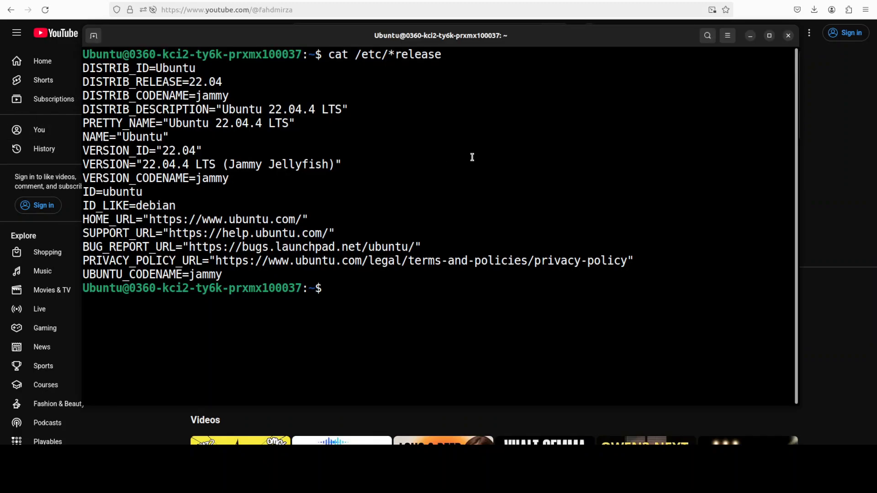
Step: Run nvidia-smi to show the RTX 6000 Ada GPU status, then paste the conda environment command
text(nvidia-smi)
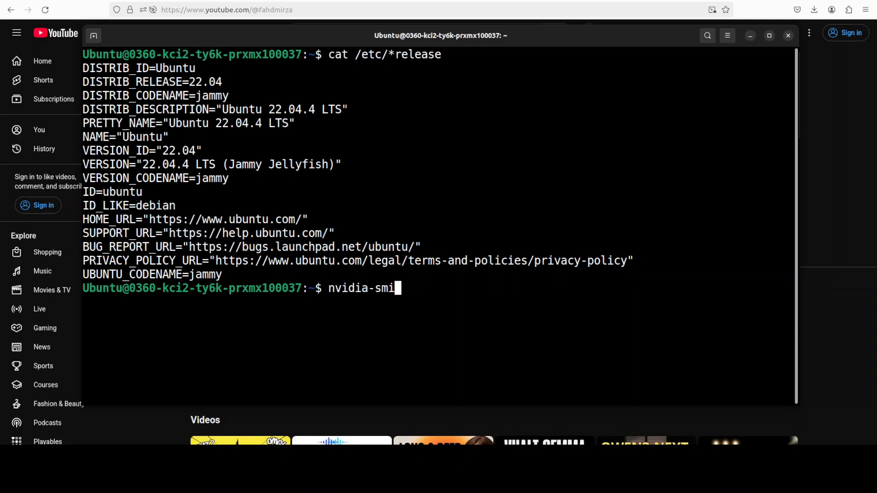
key(Return)
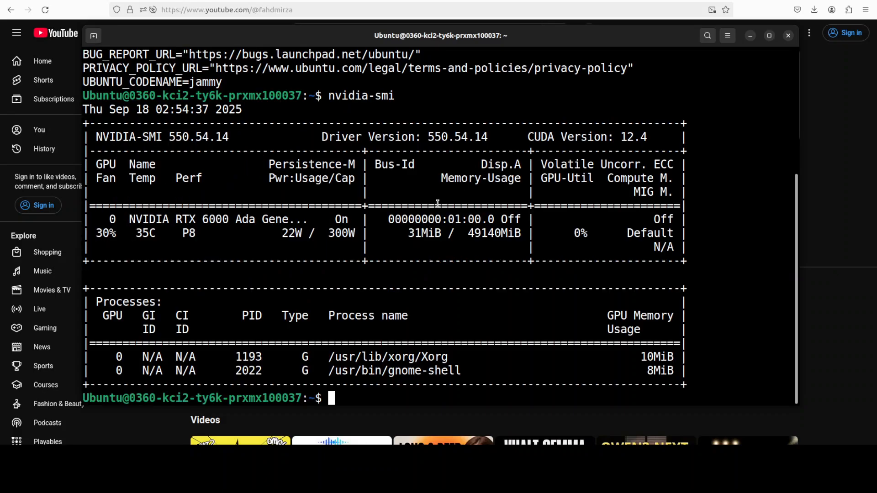
right_click(436, 204)
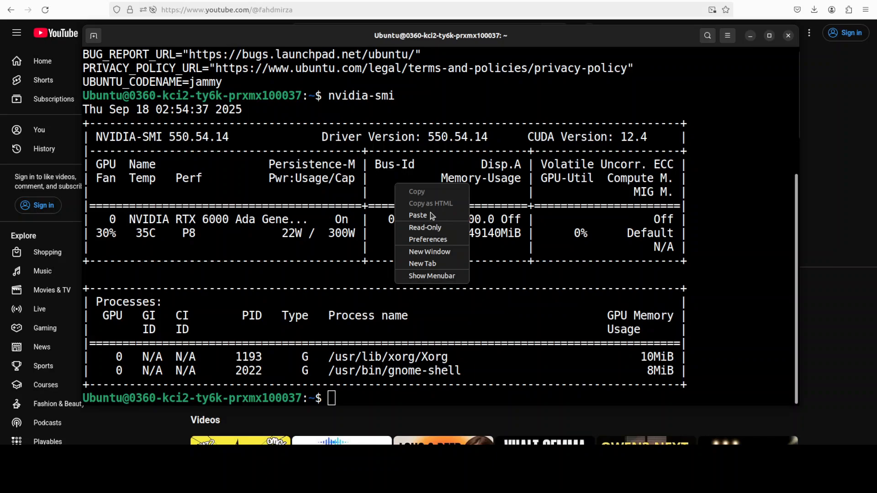
click(417, 216)
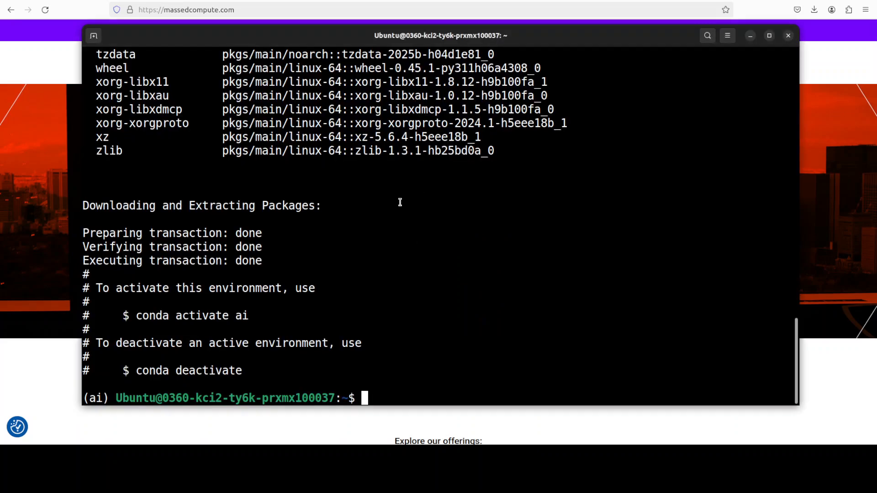
Step: Clone github.com/Kunbyte-AI/ROSE.git, enter the ROSE folder and start pip install -r requirements.txt
text(https://github.com/Kunbyte-AI/ROSE.git && cd ROSE)
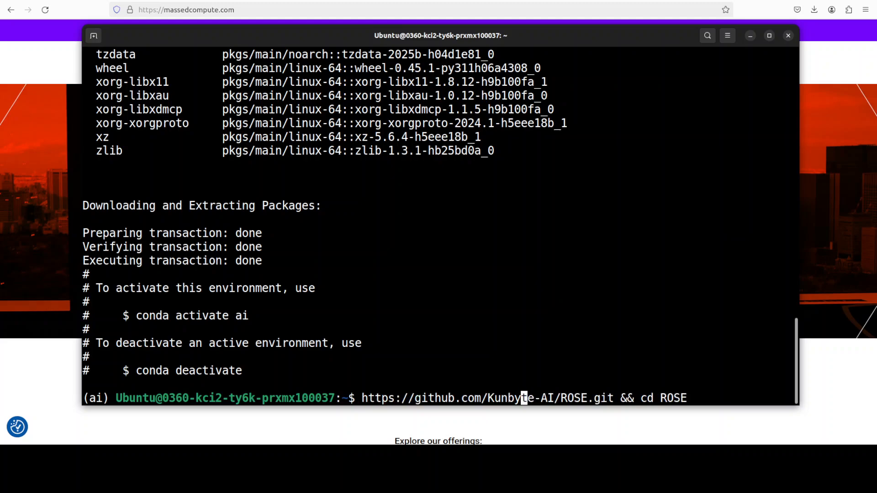
text(git)
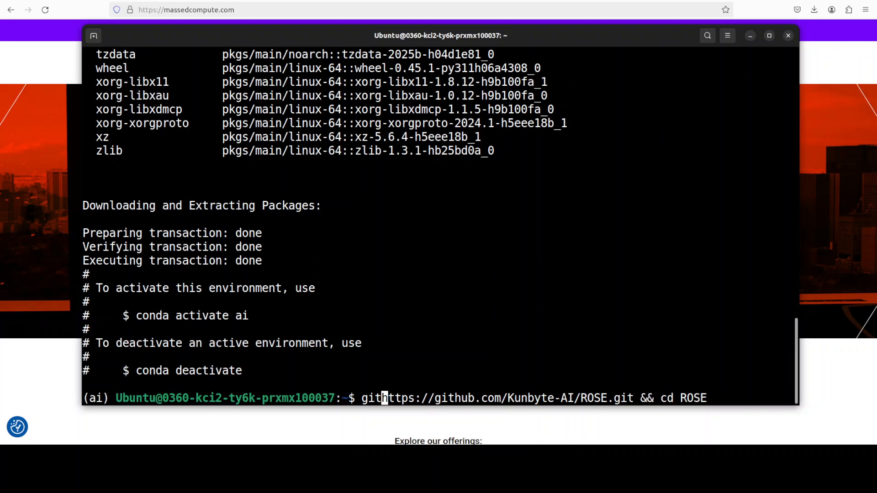
text( clone )
key(Return)
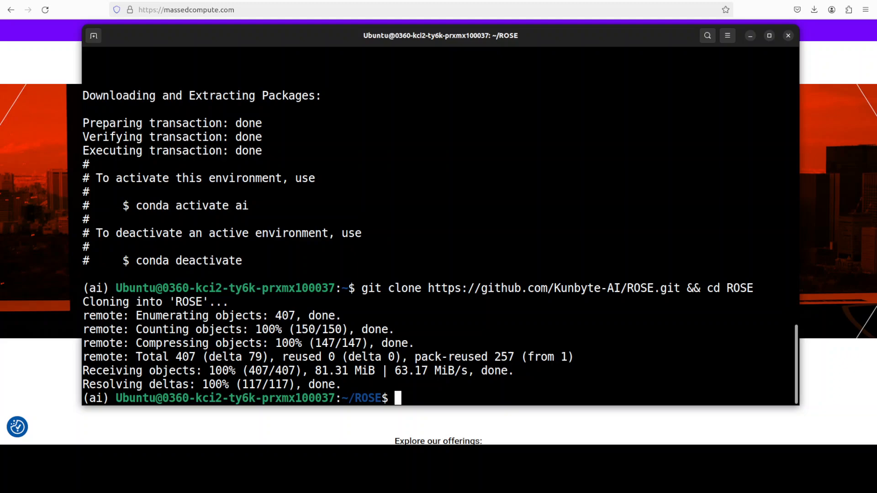
mouse_move(429, 201)
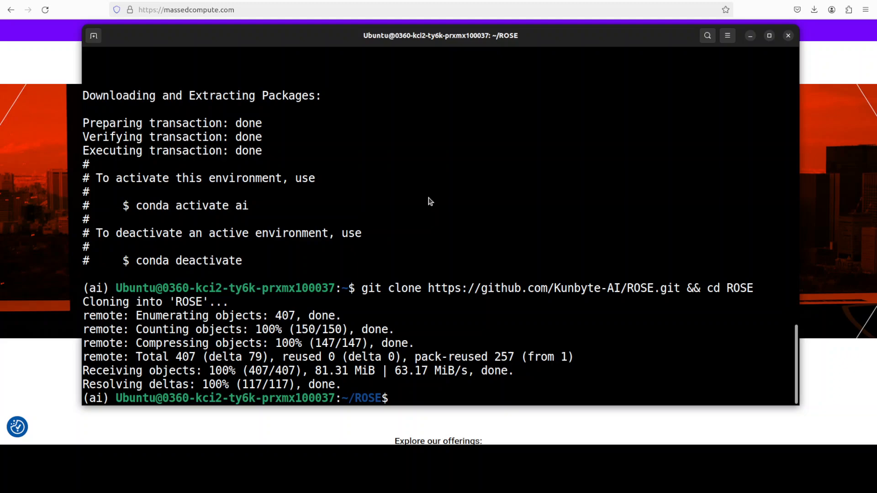
text(pip install -r requirements.txt)
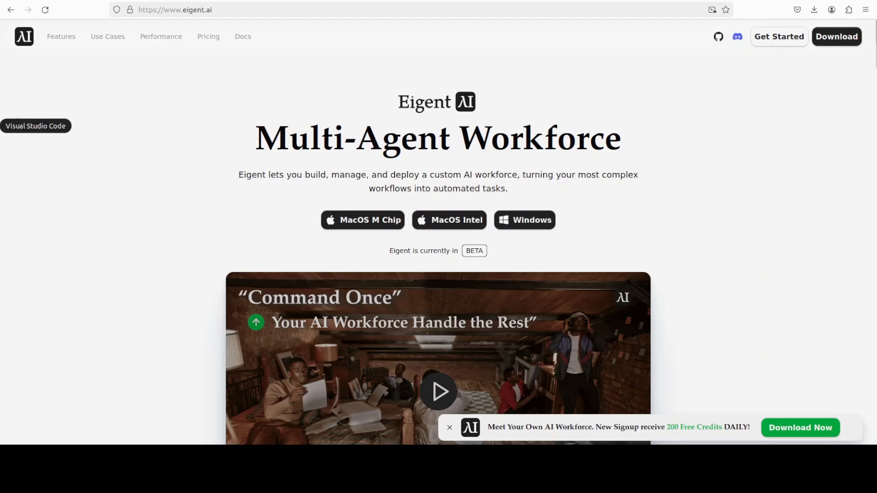
mouse_move(659, 243)
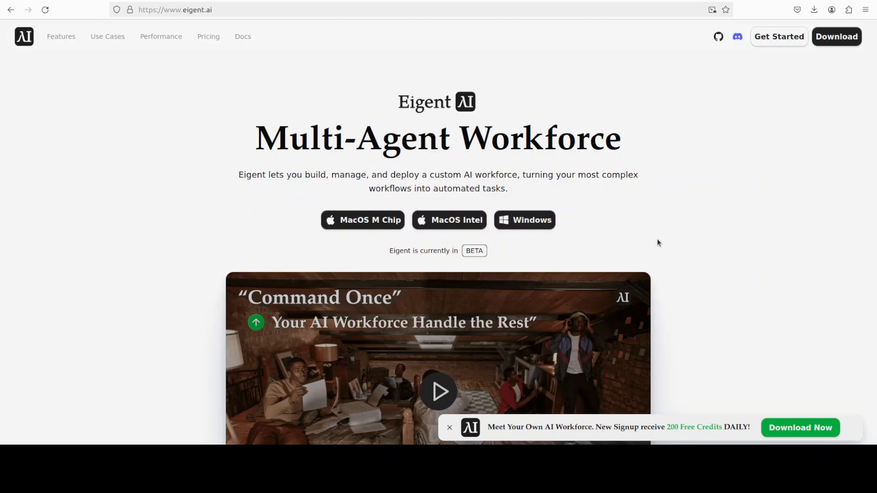
mouse_move(686, 208)
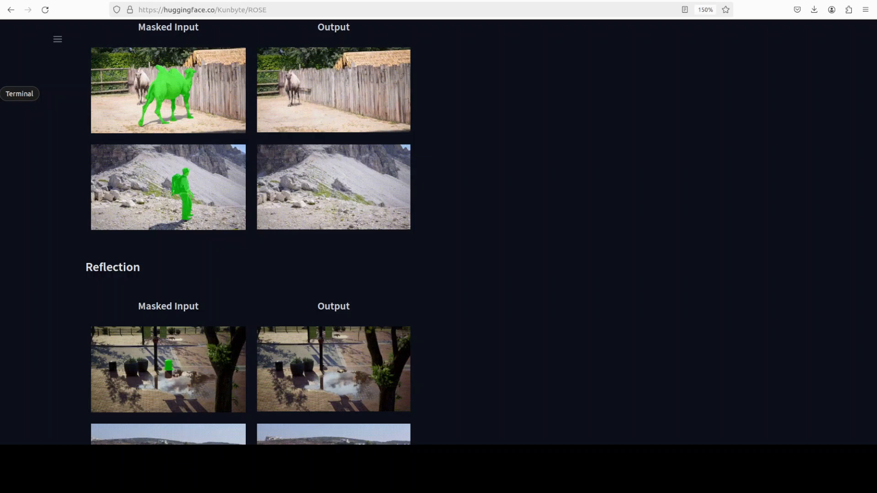
Step: Scroll down the Kunbyte/ROSE page through the light-source, Translucent and Mirror example comparisons
scroll(up, 3)
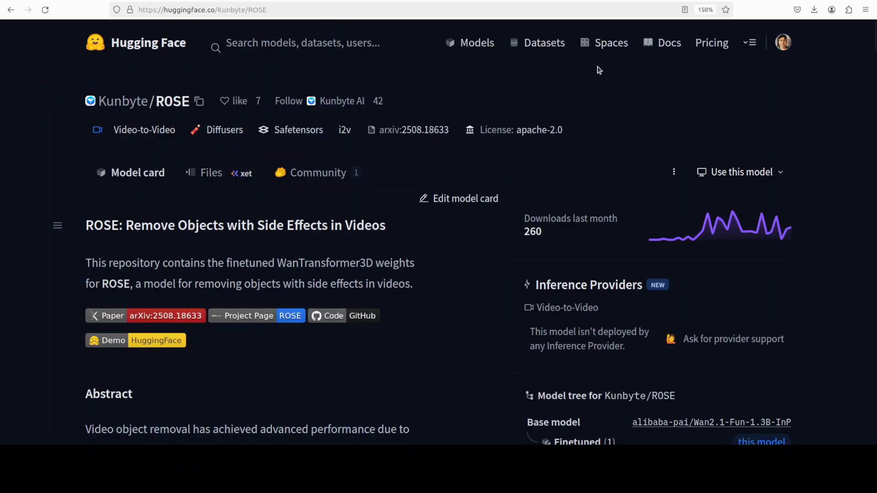
mouse_move(541, 153)
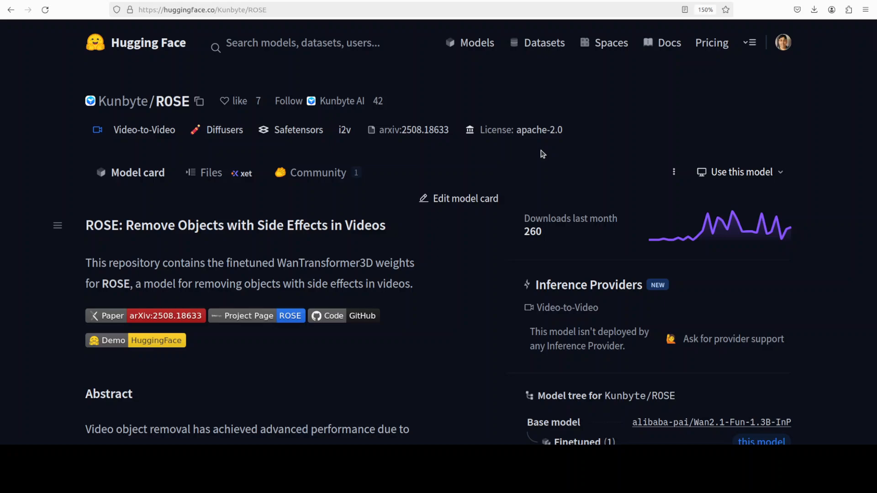
scroll(down, 3)
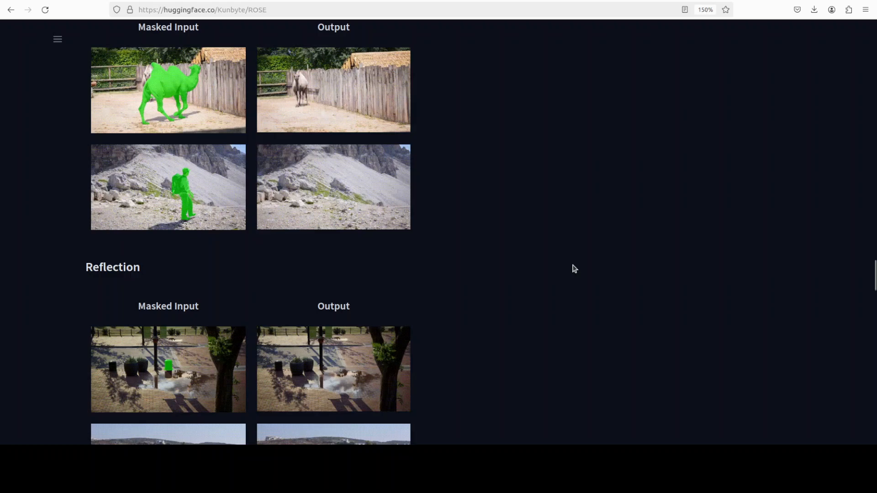
scroll(down, 3)
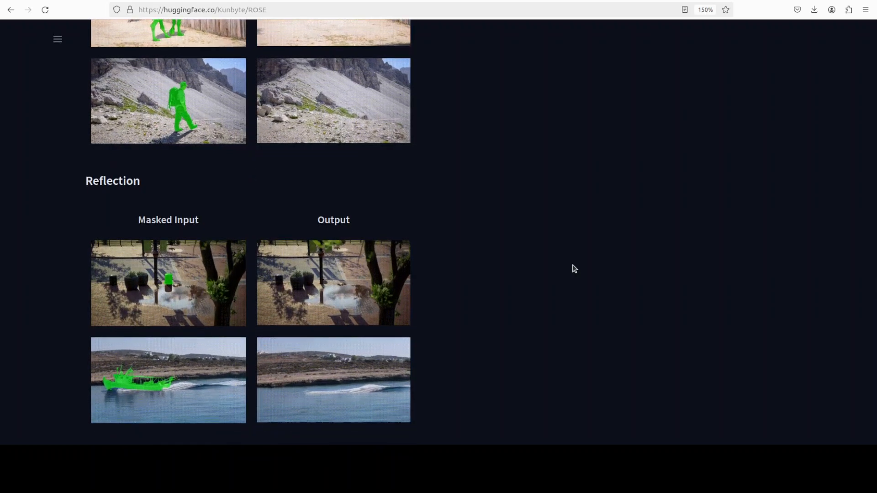
scroll(down, 3)
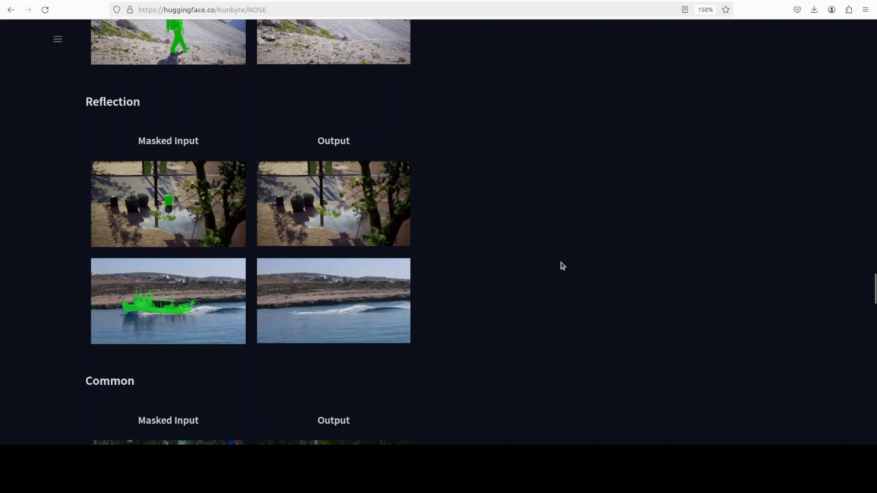
scroll(down, 3)
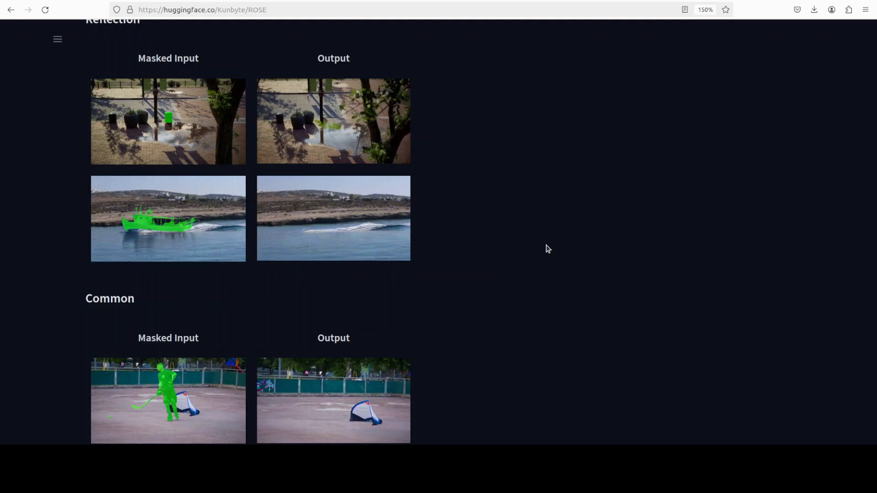
scroll(down, 3)
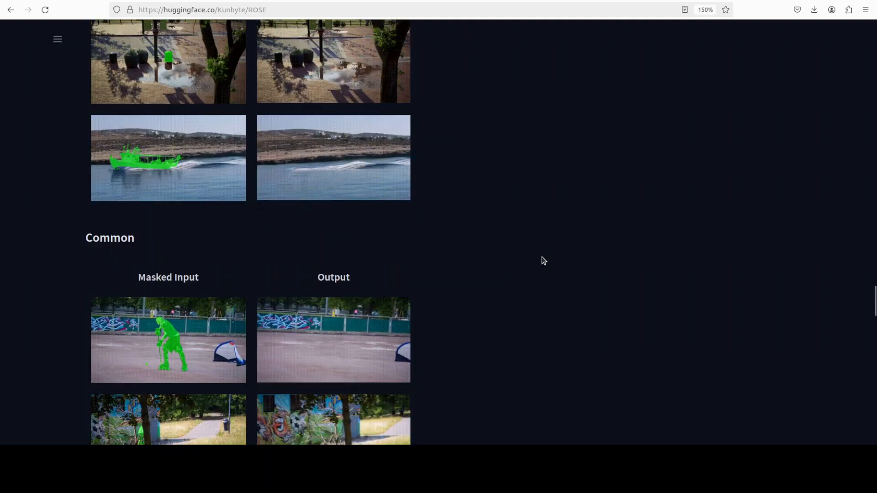
scroll(down, 3)
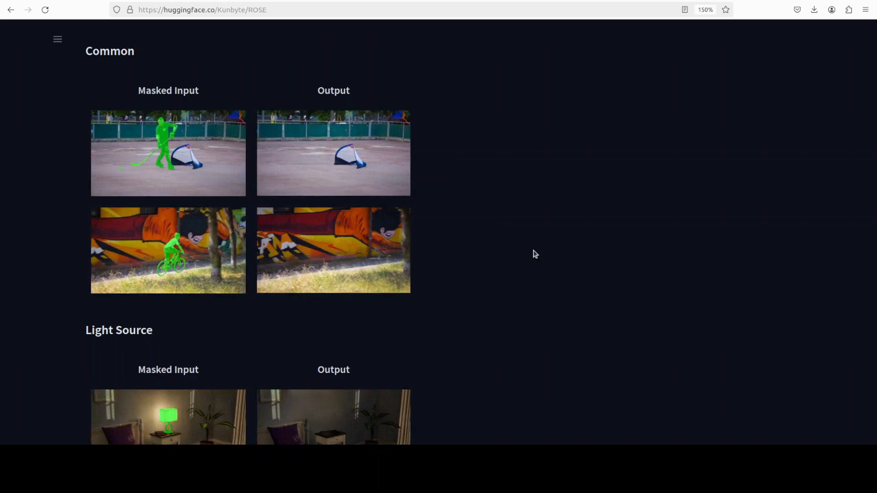
scroll(down, 3)
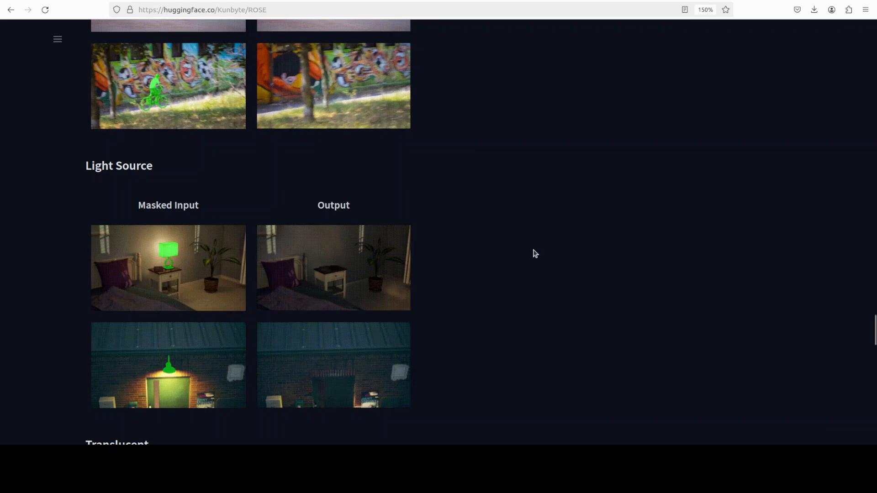
scroll(down, 3)
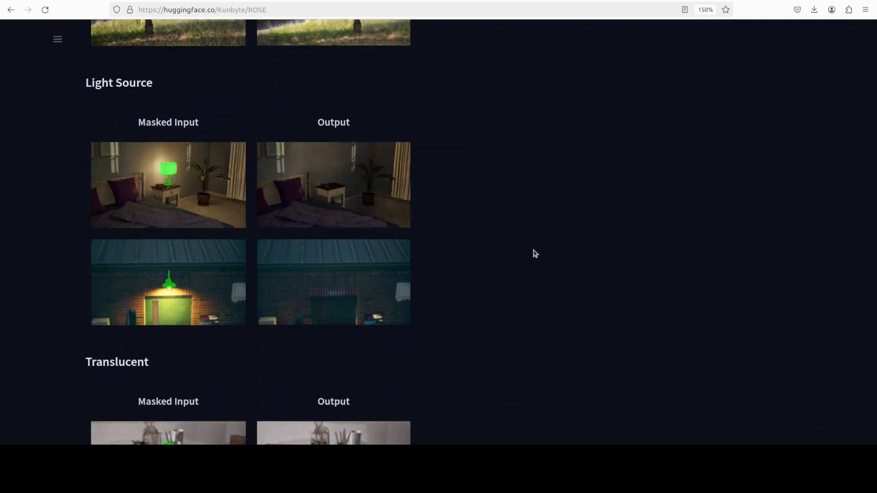
scroll(down, 3)
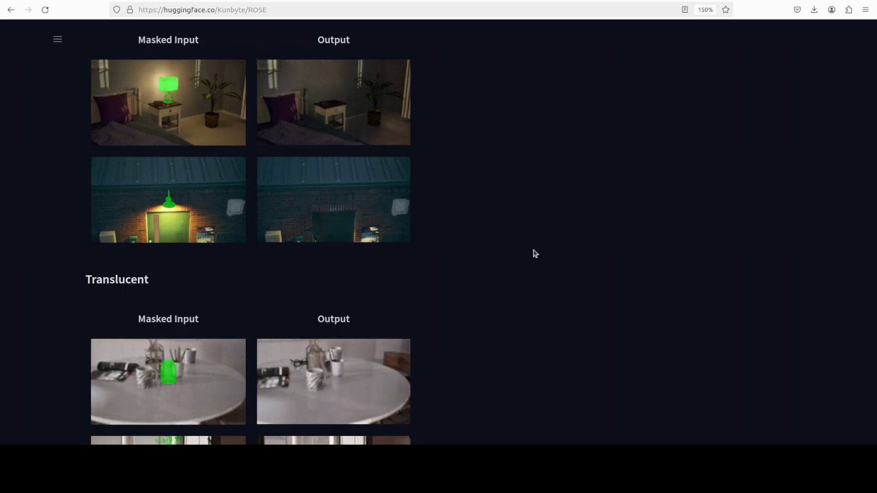
scroll(down, 3)
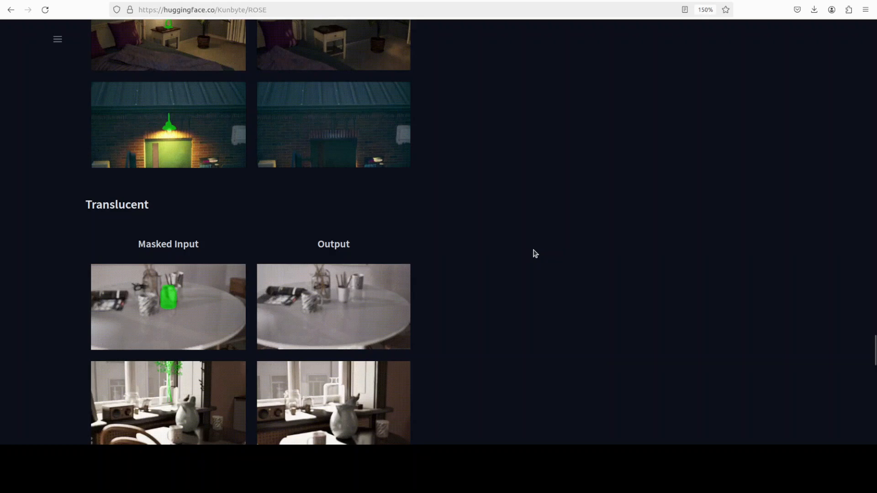
scroll(down, 3)
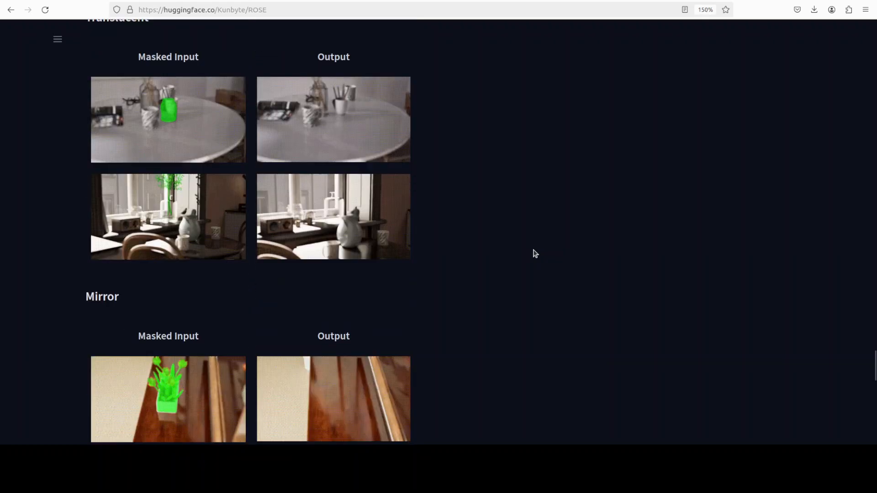
scroll(down, 3)
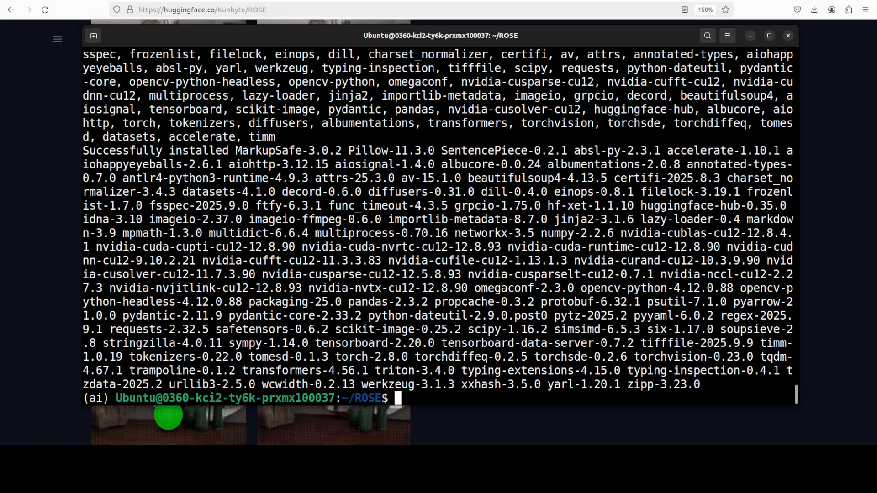
Step: Clear the terminal and confirm the ROSE app launch so it downloads weights and serves on port 7860
text(clear)
text(python app.p)
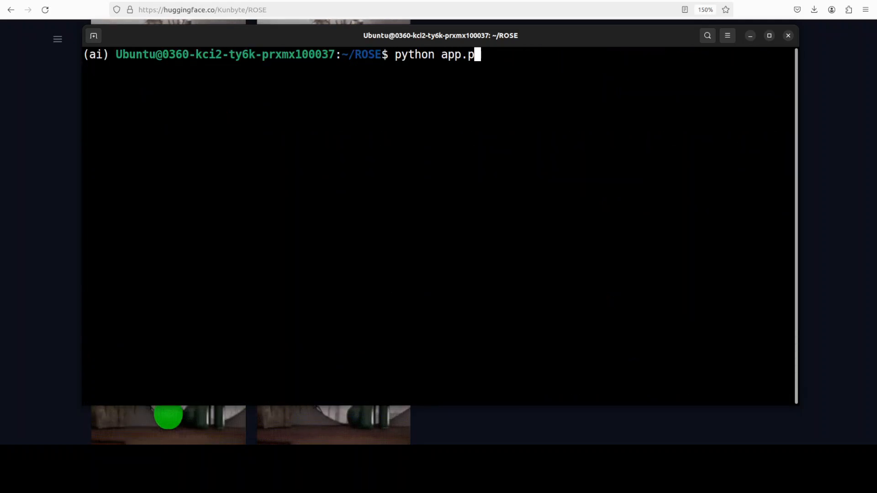
text(y)
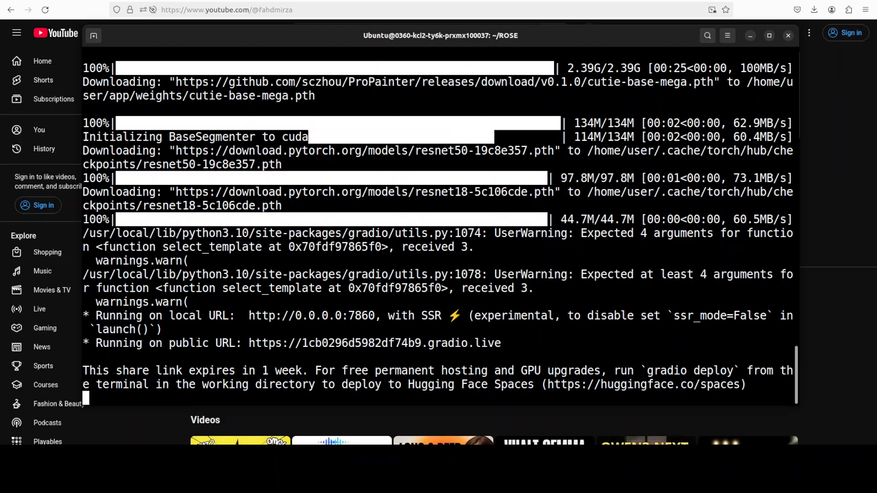
mouse_move(44, 149)
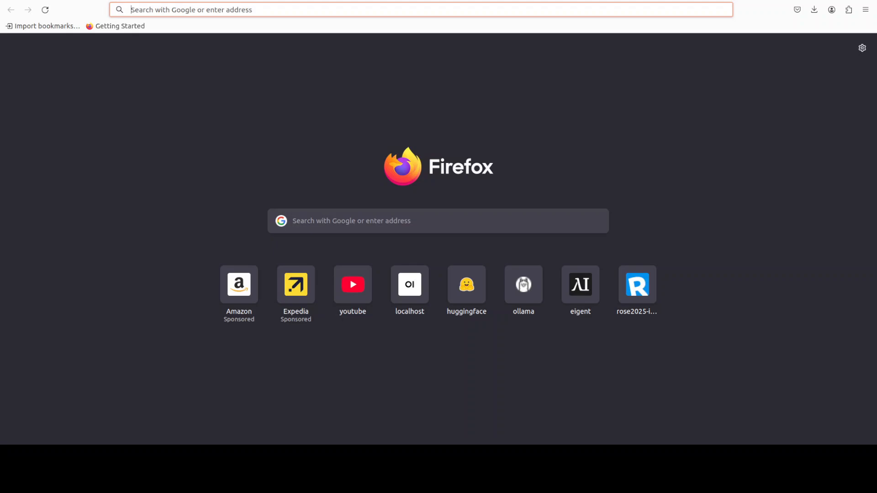
Step: Load the locally running ROSE demo at localhost:7860 in a new Firefox tab
click(410, 285)
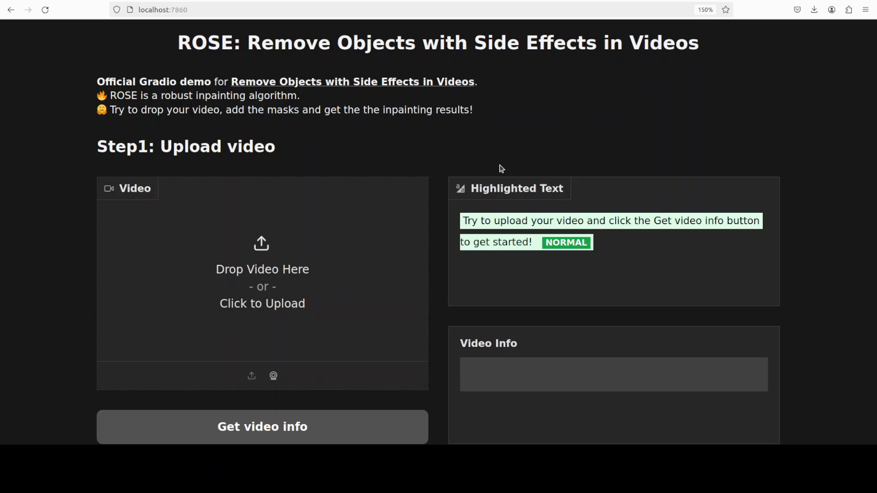
mouse_move(438, 313)
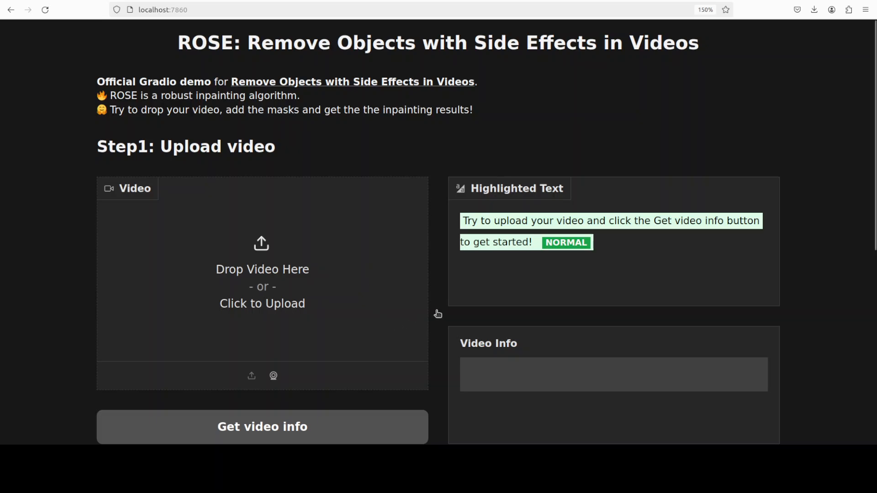
mouse_move(438, 314)
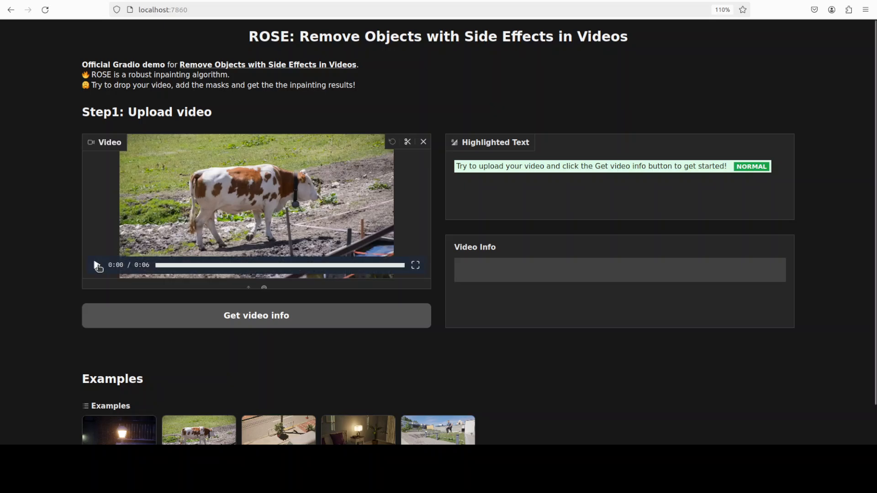
Step: Play the cow video, fetch its info (90 frames, 15 FPS) and move down to the Step2 masking area
click(96, 265)
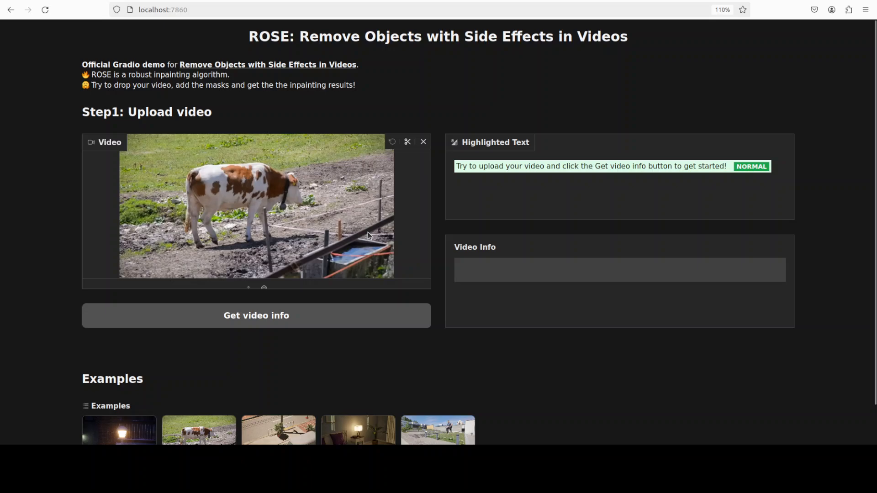
click(255, 208)
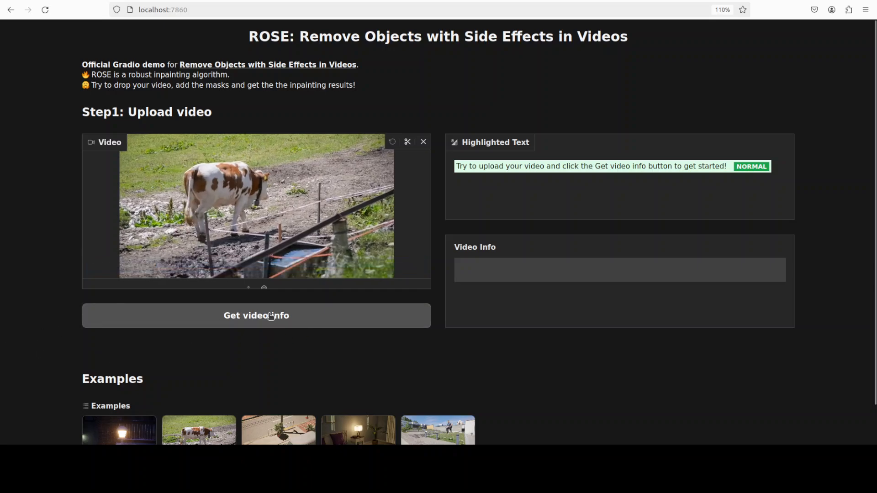
click(256, 315)
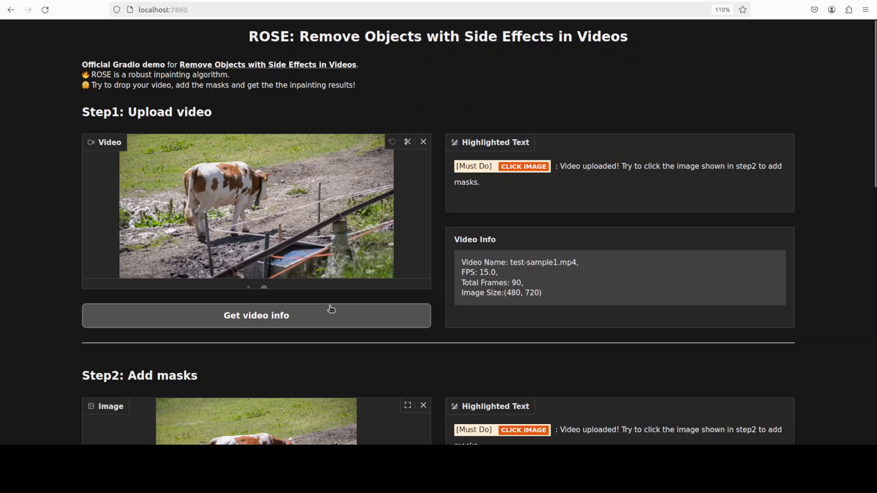
scroll(down, 3)
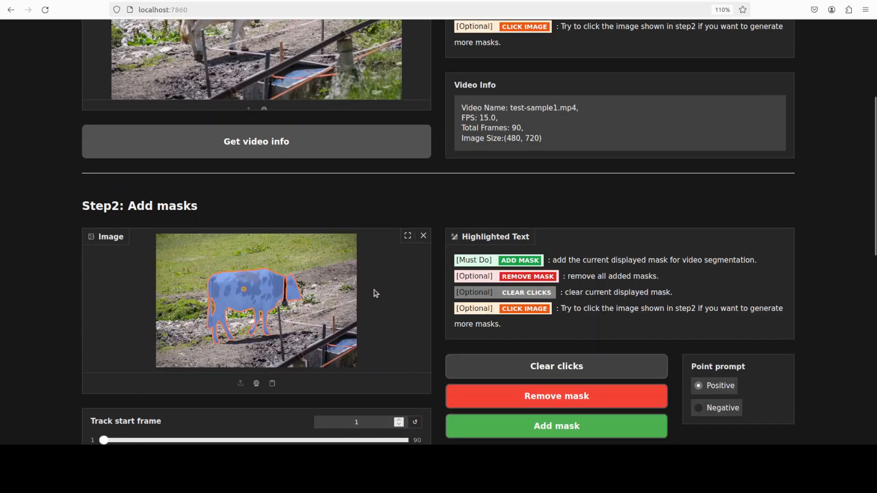
scroll(down, 3)
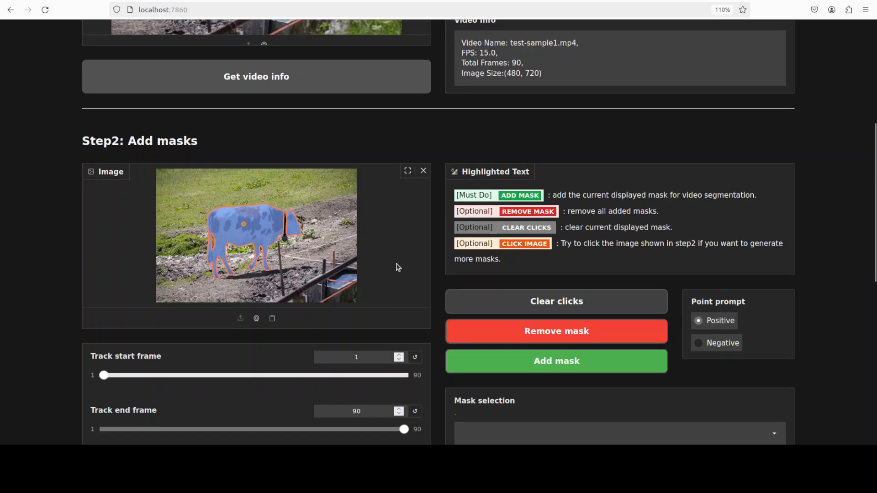
scroll(down, 3)
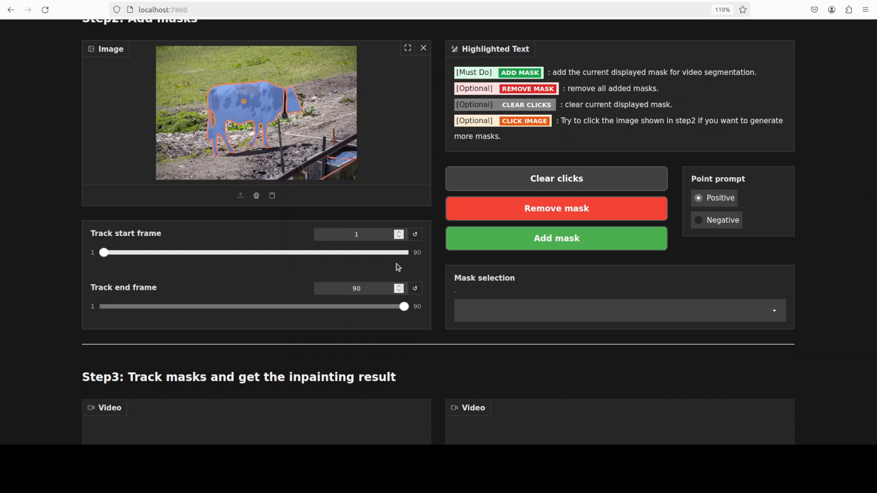
Step: Run nvtop to see python app.py using about 20GiB on the RTX 6000 Ada GPU
scroll(down, 3)
text(nvtop)
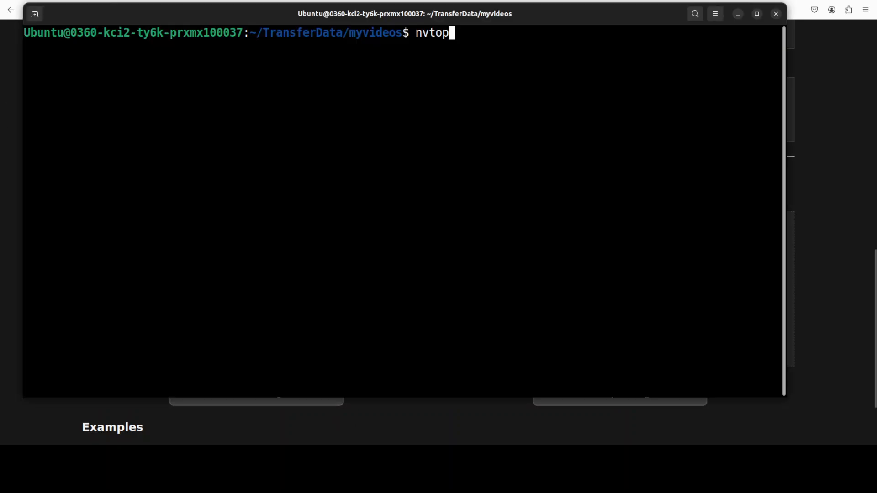
key(Return)
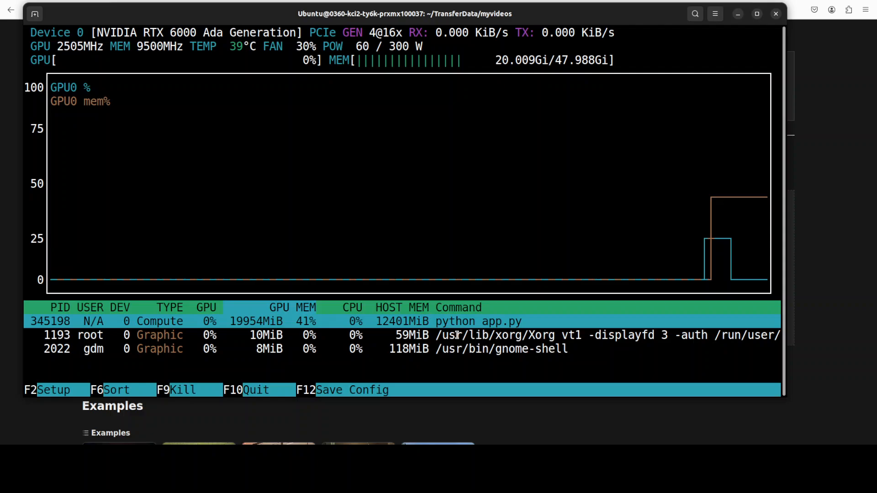
mouse_move(648, 99)
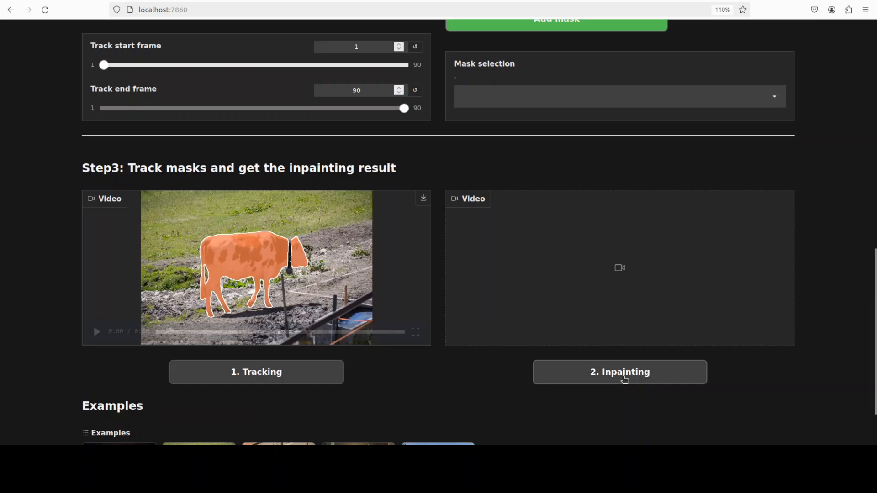
Step: Run inpainting to remove the tracked cow, then play and replay the output video
click(620, 372)
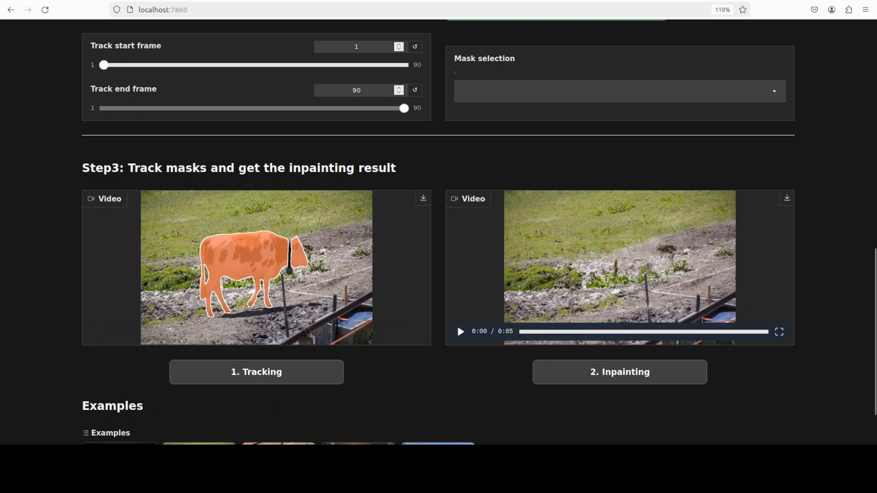
click(460, 331)
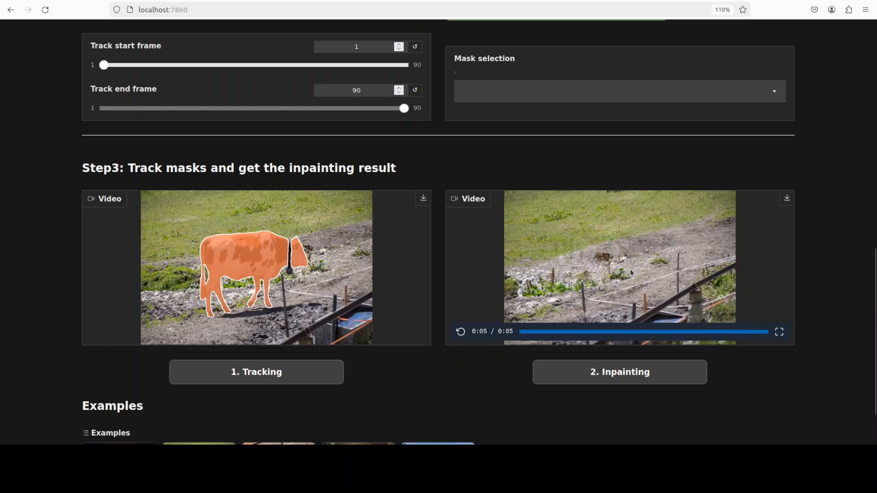
click(460, 330)
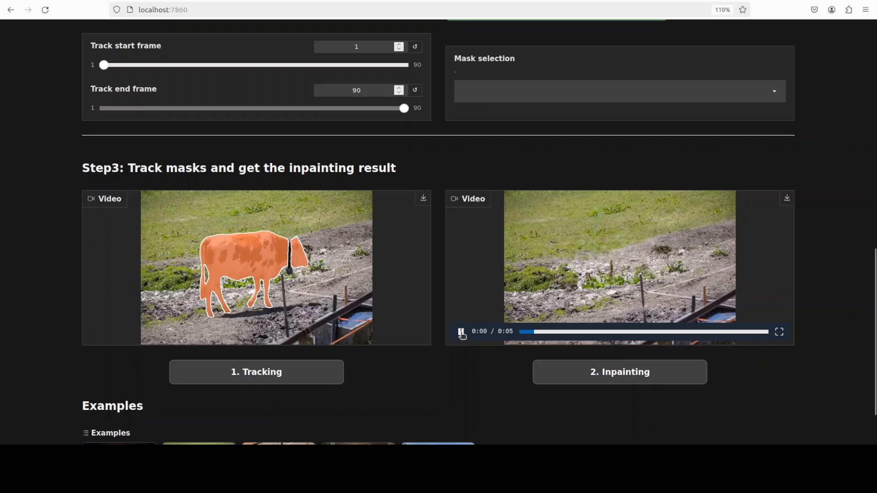
click(461, 330)
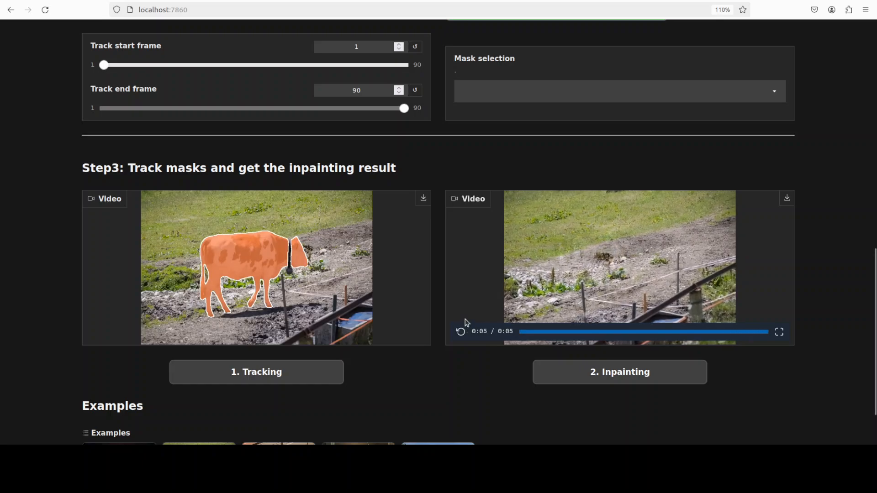
scroll(up, 3)
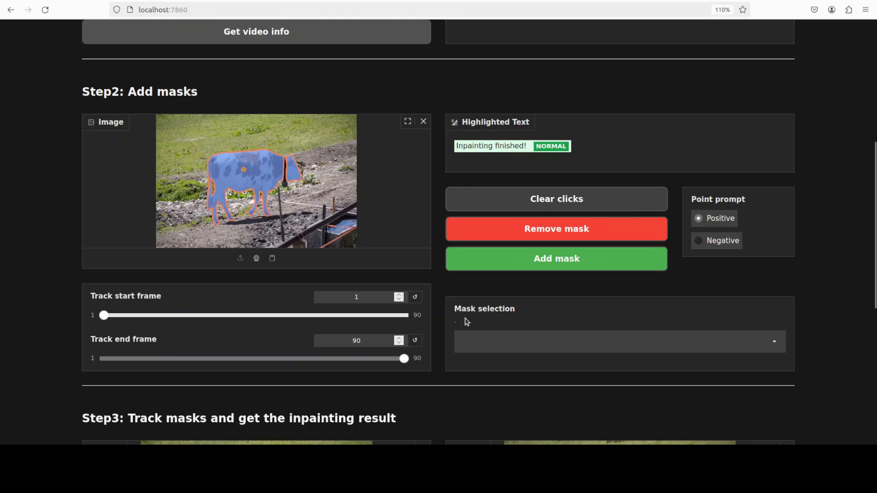
Step: Clear the masked cow frame in Step2 and bring up the upload dialog for the next video
click(423, 121)
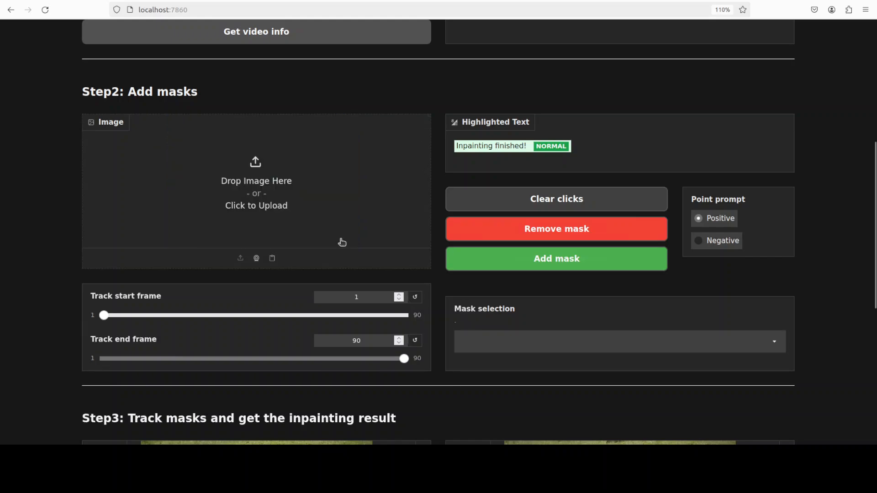
click(256, 184)
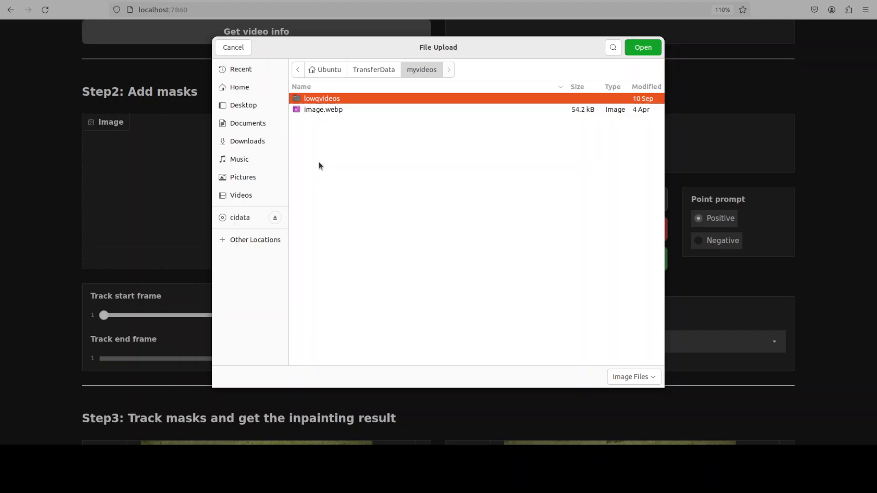
mouse_move(437, 139)
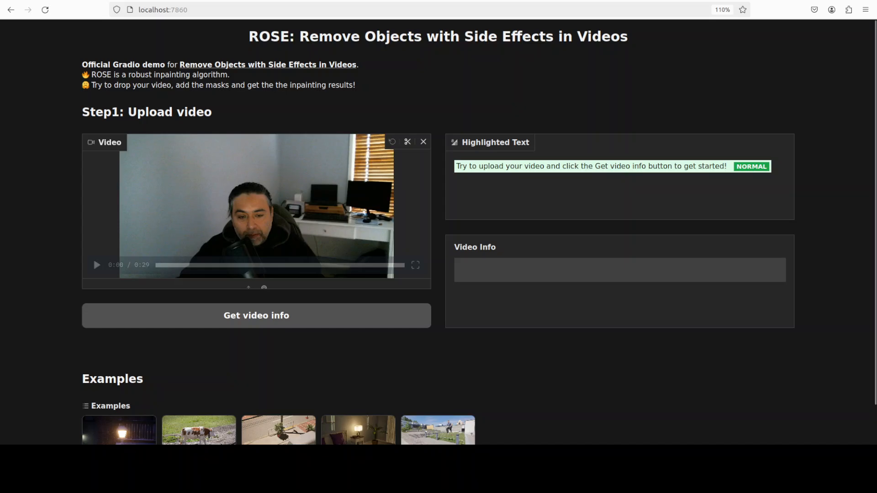
Step: Preview the uploaded fahd.mp4 and fetch its video info so the first frame loads
click(96, 265)
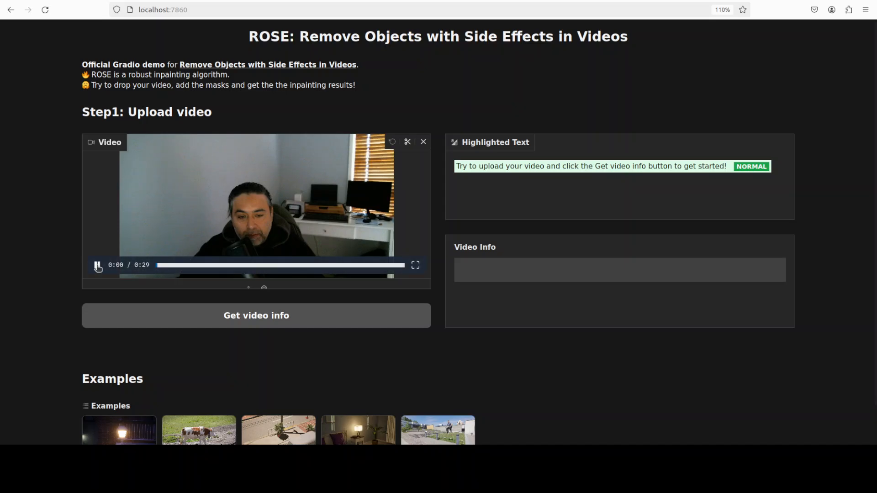
click(97, 265)
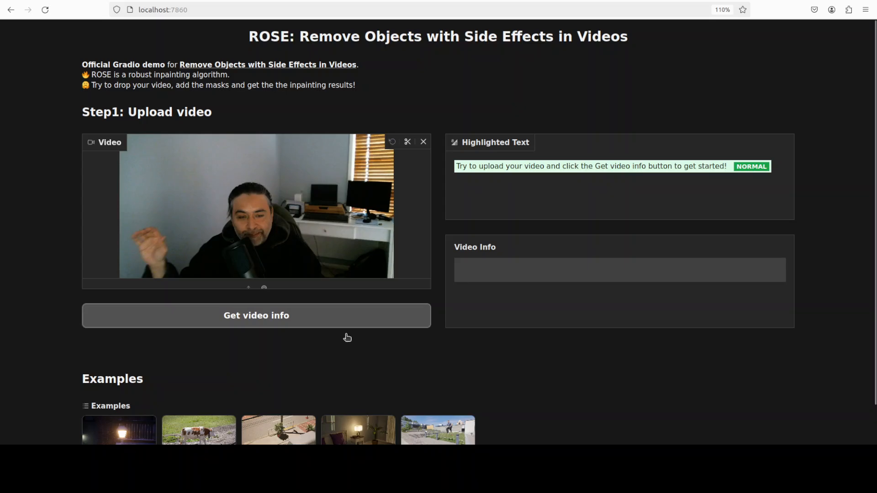
click(256, 316)
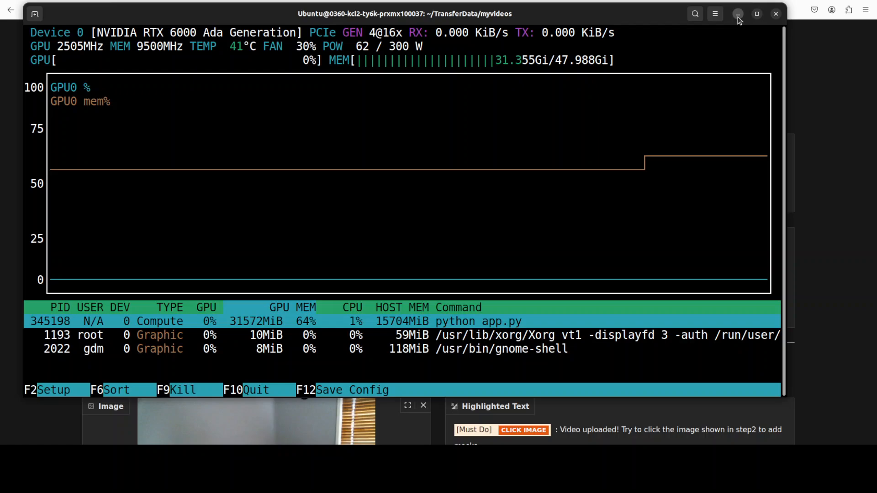
Step: Return to the demo and mark the desk monitor in the first frame as the mask
click(738, 13)
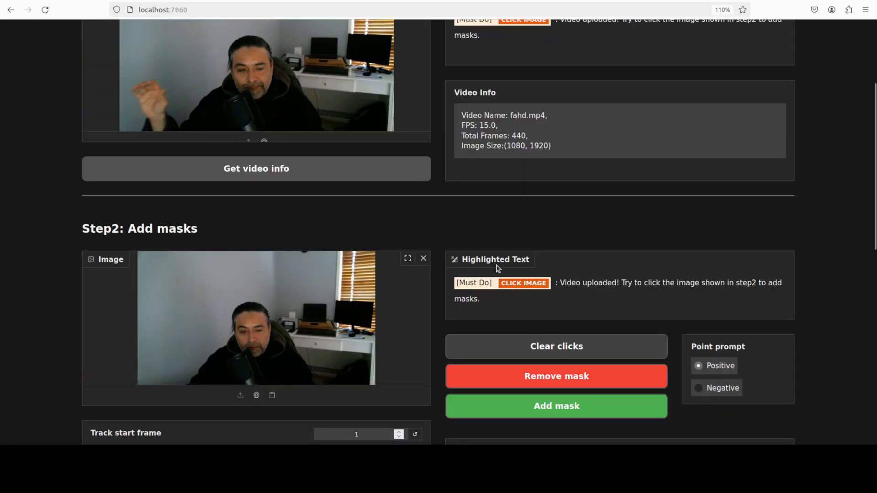
scroll(down, 3)
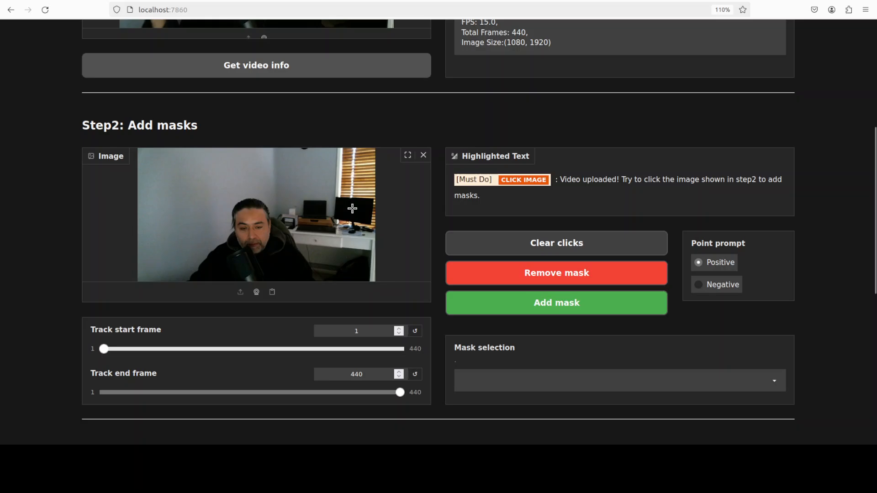
click(352, 208)
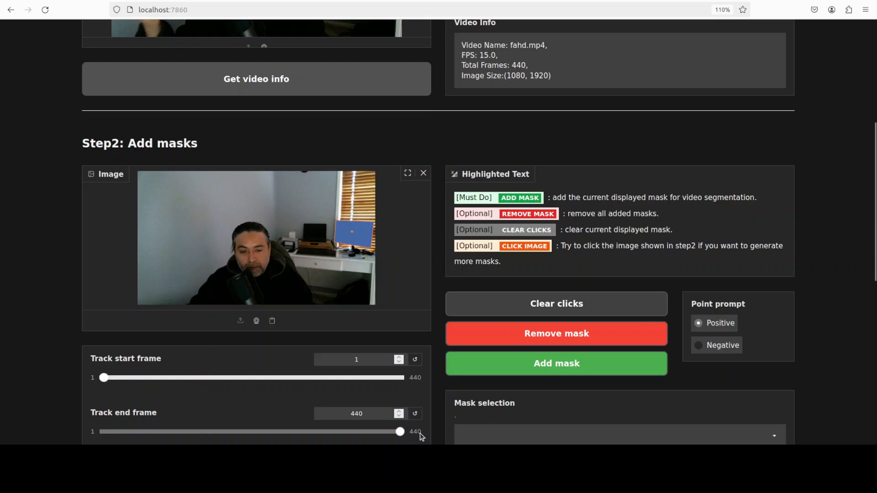
Step: Start tracking the masked monitor through all 440 frames
scroll(down, 3)
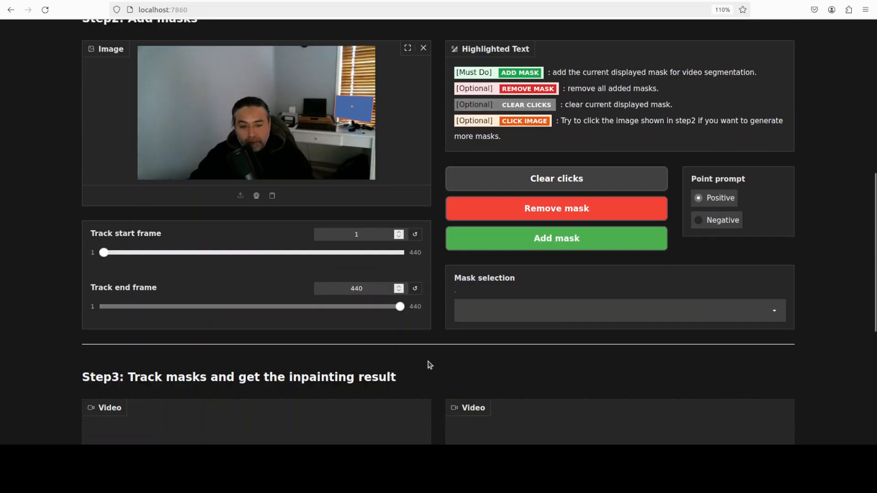
scroll(down, 3)
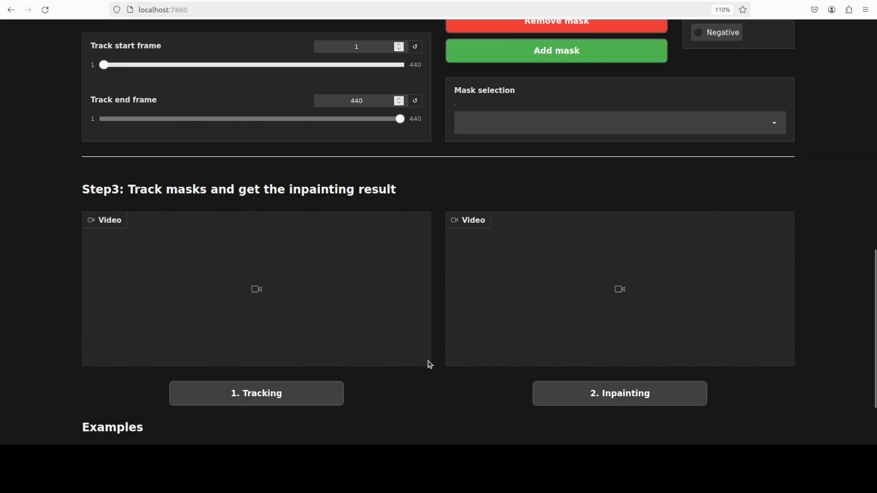
click(256, 392)
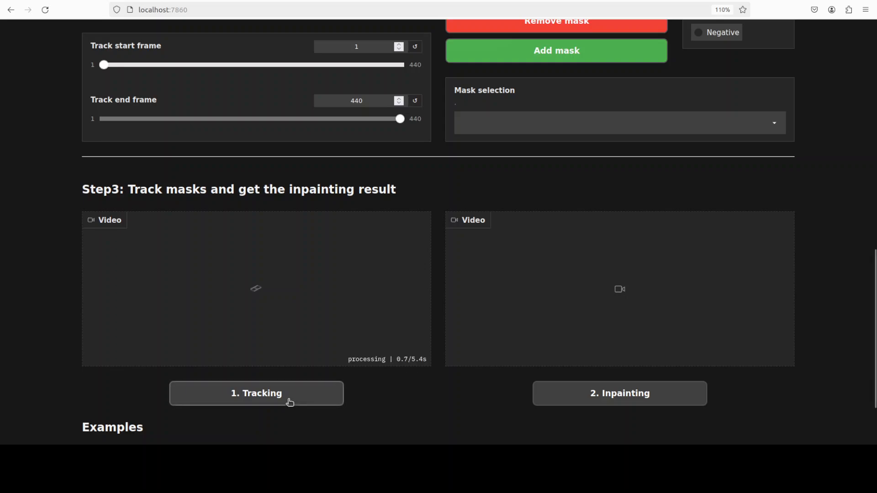
mouse_move(286, 416)
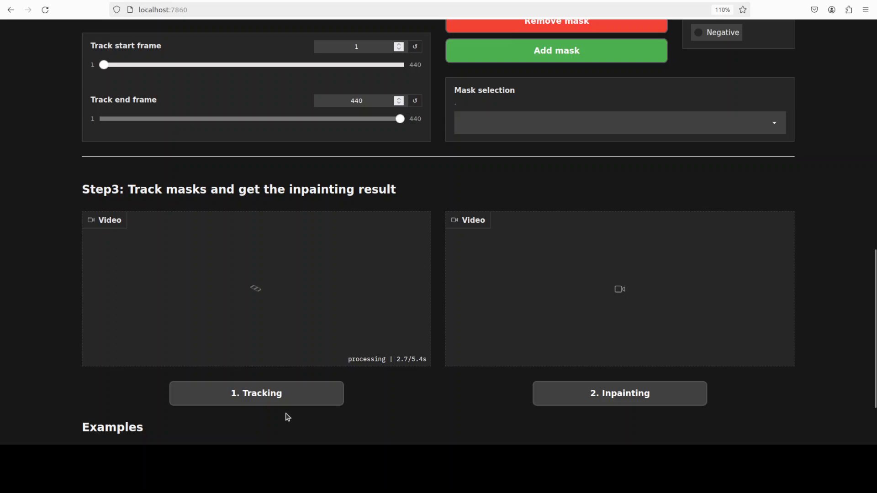
mouse_move(469, 399)
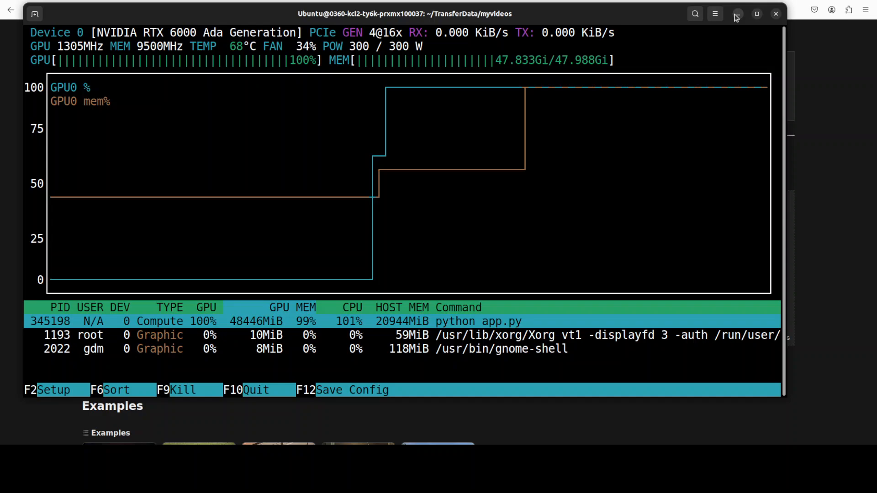
Step: Check inpainting progress in the server log, then hide the terminals to show the demo
click(736, 14)
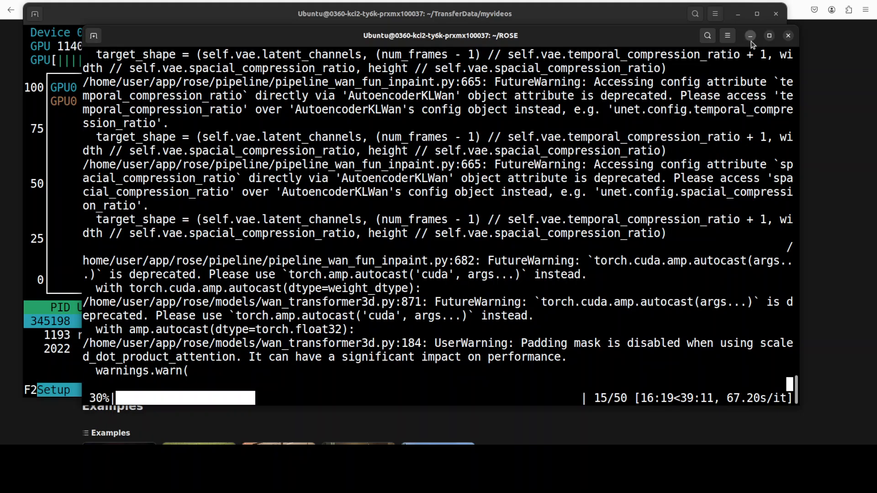
click(750, 36)
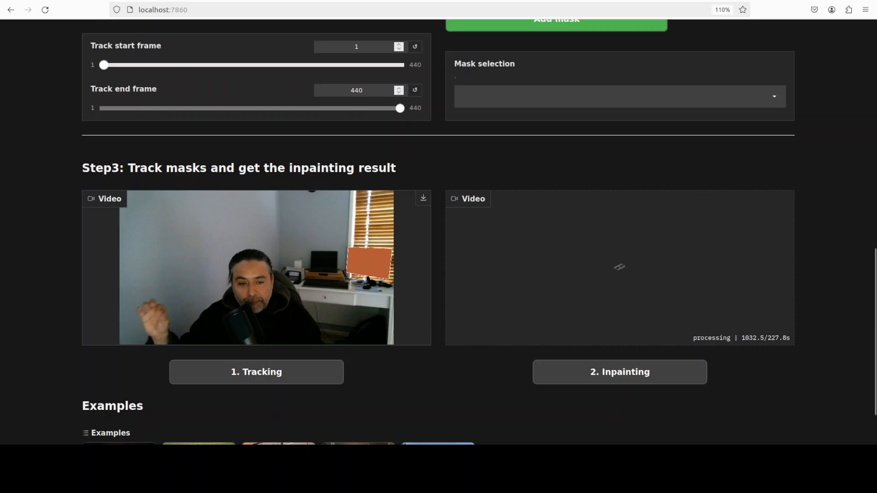
Step: Fetch kangaroovideo.mp4 info and mask the right-hand kangaroo in the first frame
scroll(up, 3)
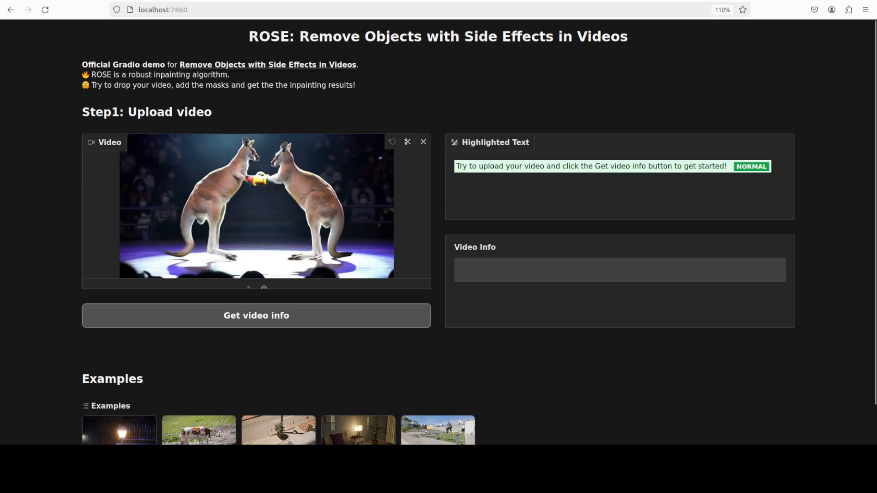
click(256, 315)
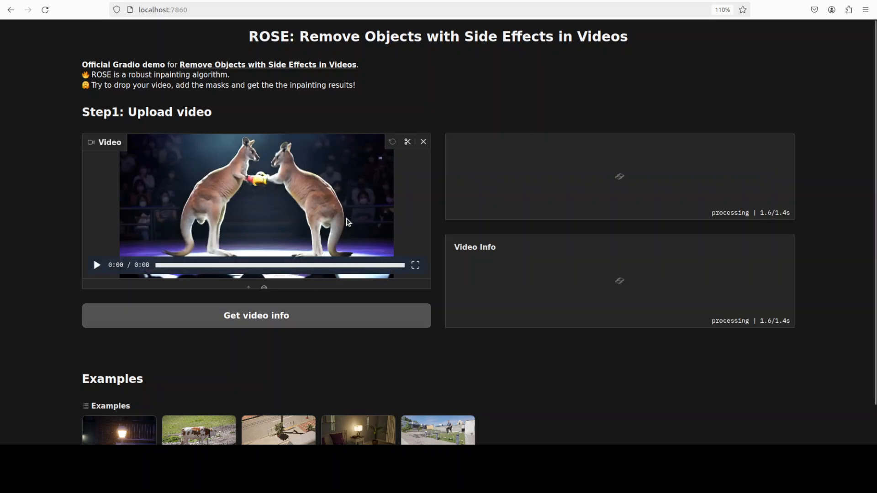
mouse_move(559, 345)
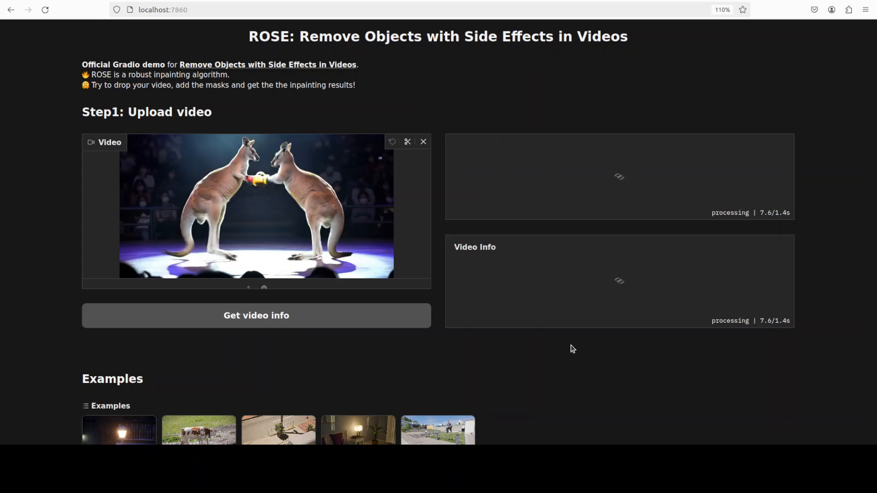
scroll(down, 3)
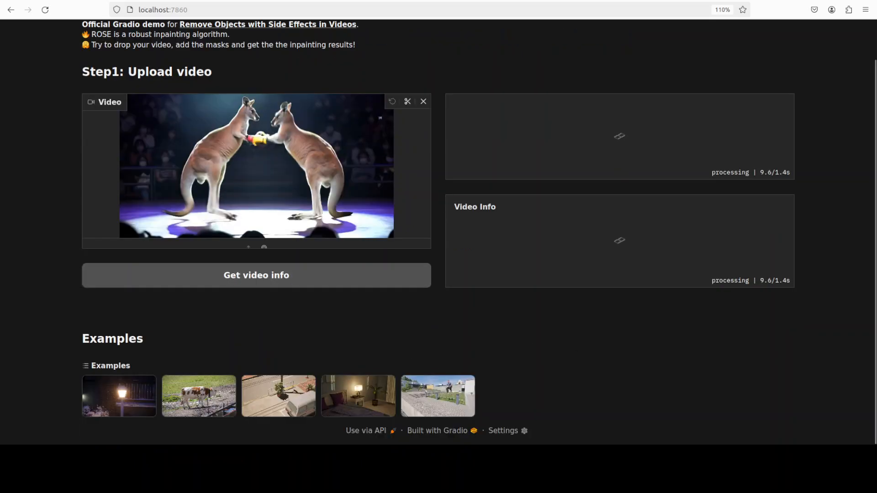
click(255, 275)
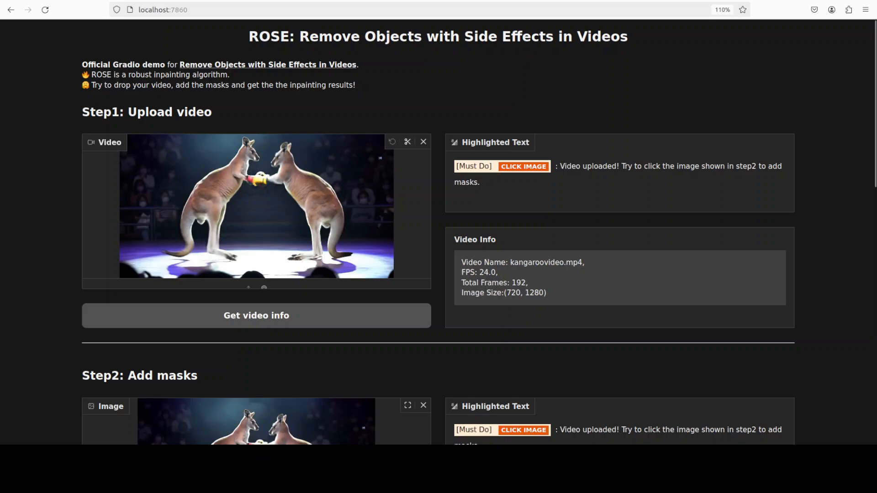
Step: Start tracking the masked kangaroo across all 192 frames
scroll(down, 3)
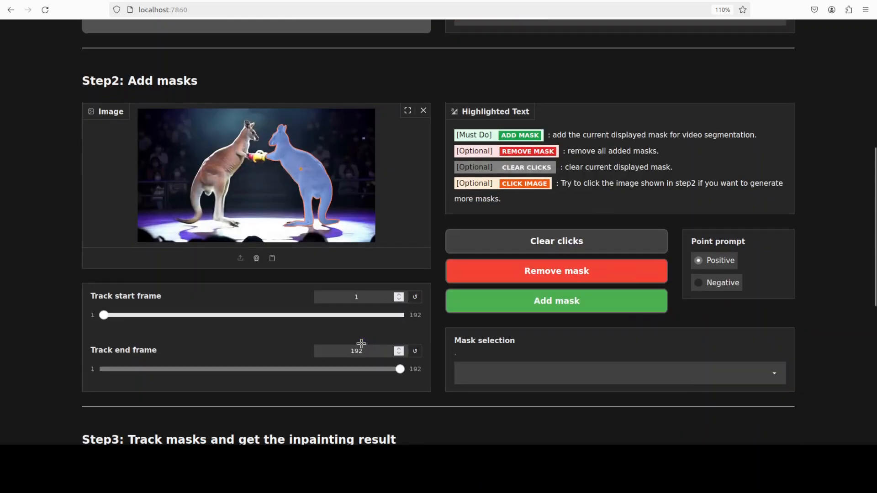
scroll(down, 3)
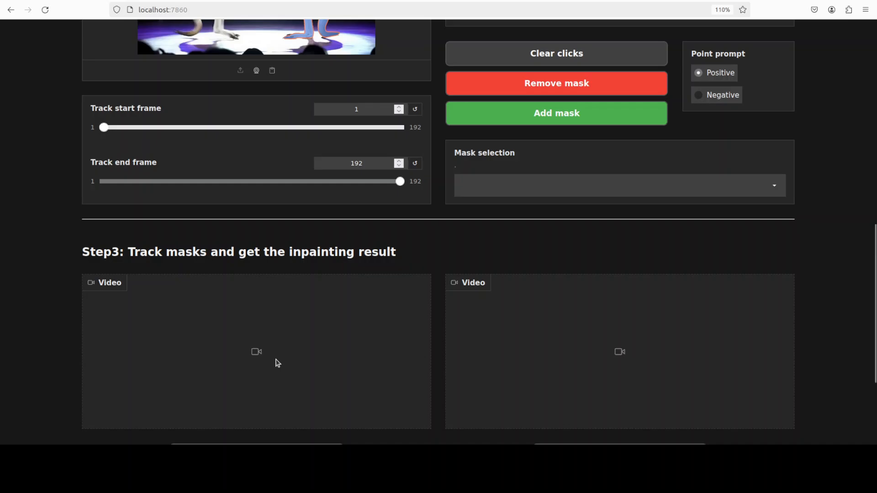
scroll(down, 3)
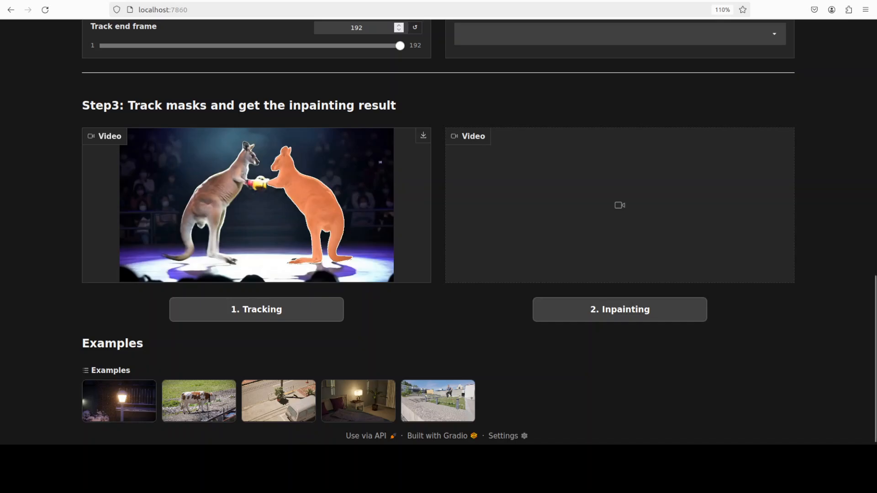
Step: Run inpainting to remove the masked kangaroo and wait for the Step3 output video
click(619, 310)
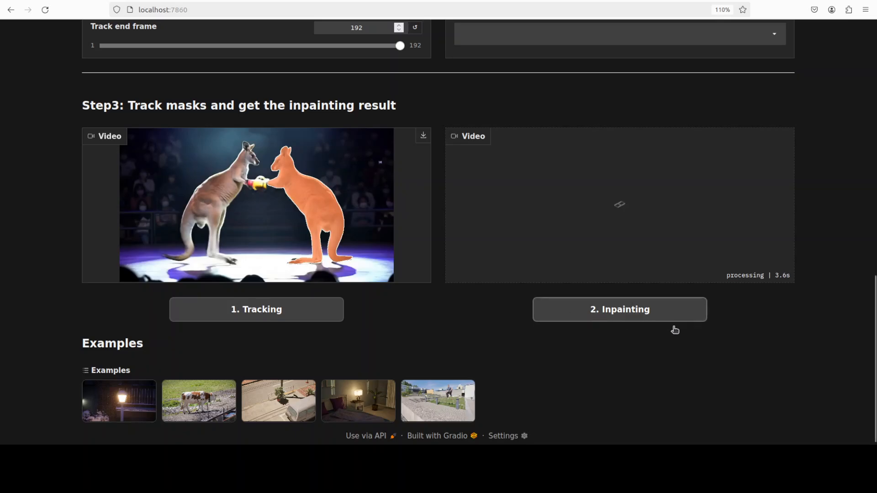
scroll(up, 3)
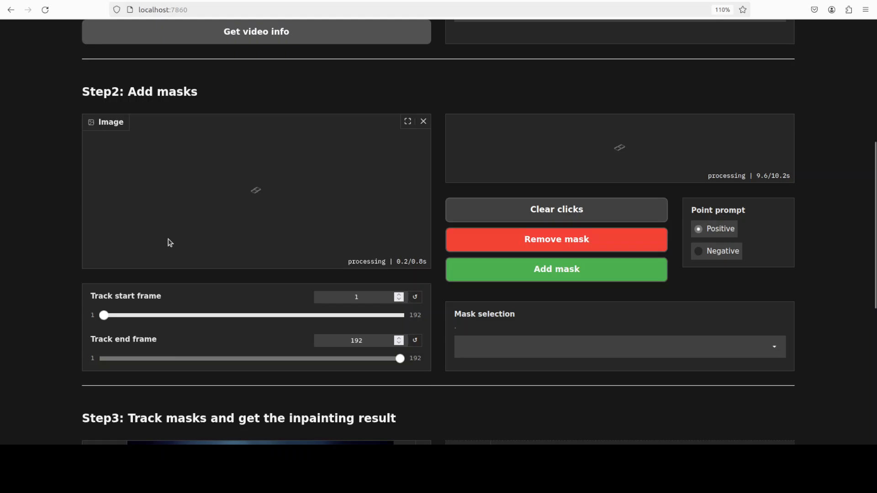
scroll(down, 3)
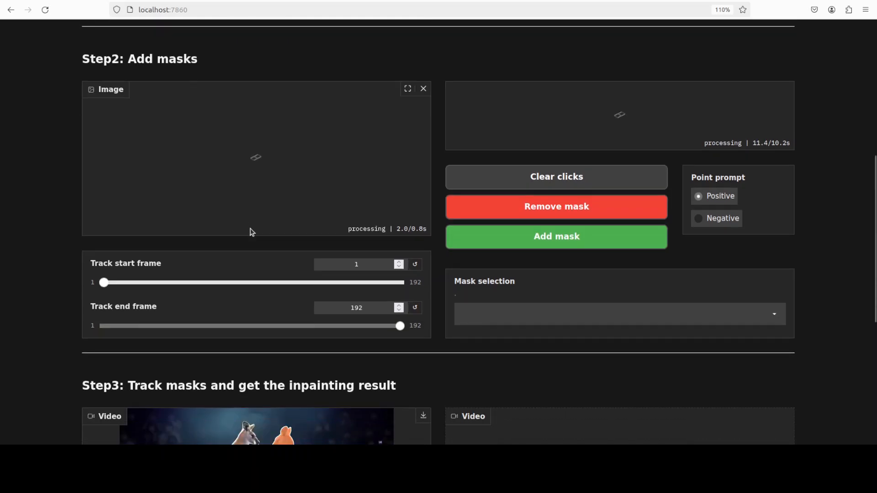
scroll(up, 3)
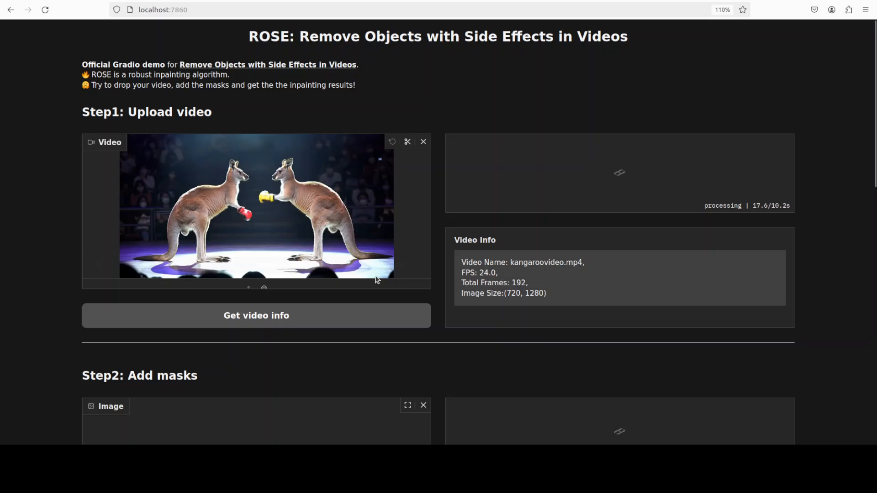
scroll(down, 3)
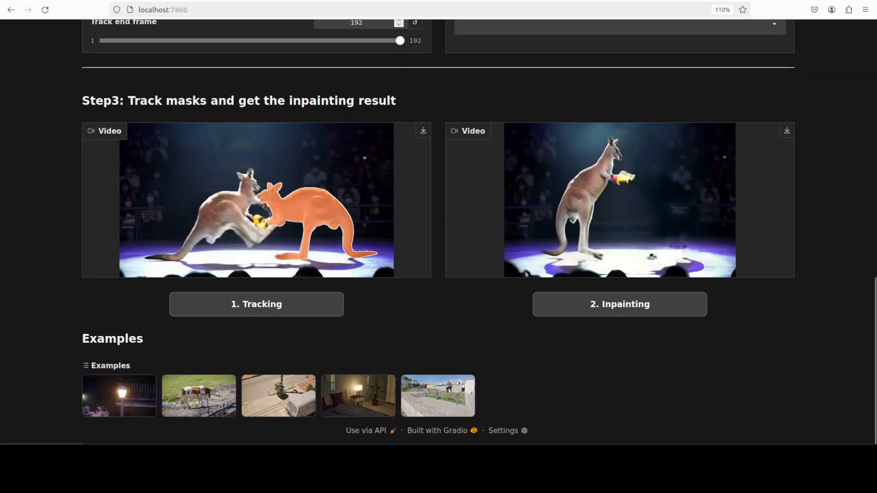
Step: Play the inpainted output showing the left kangaroo alone in the ring
click(619, 200)
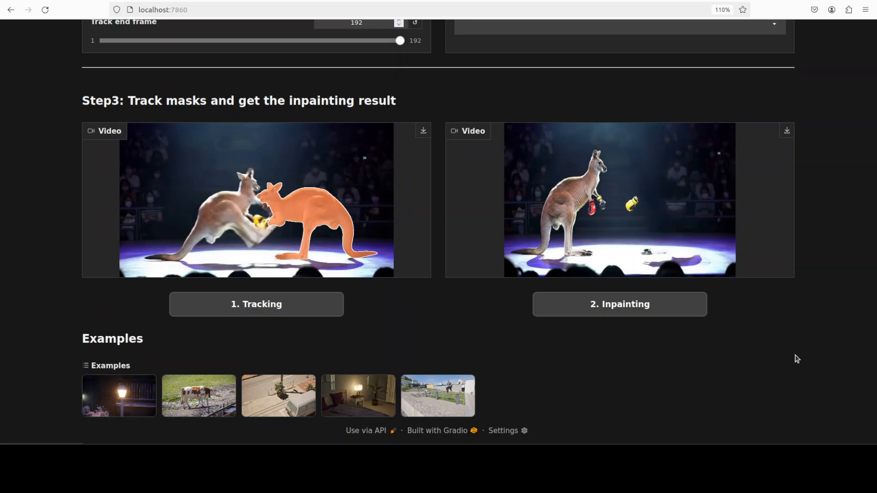
click(620, 200)
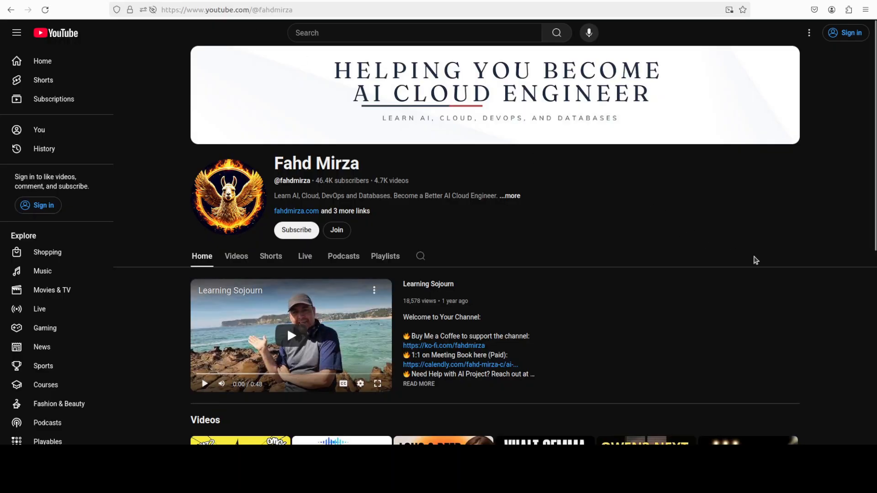
mouse_move(659, 264)
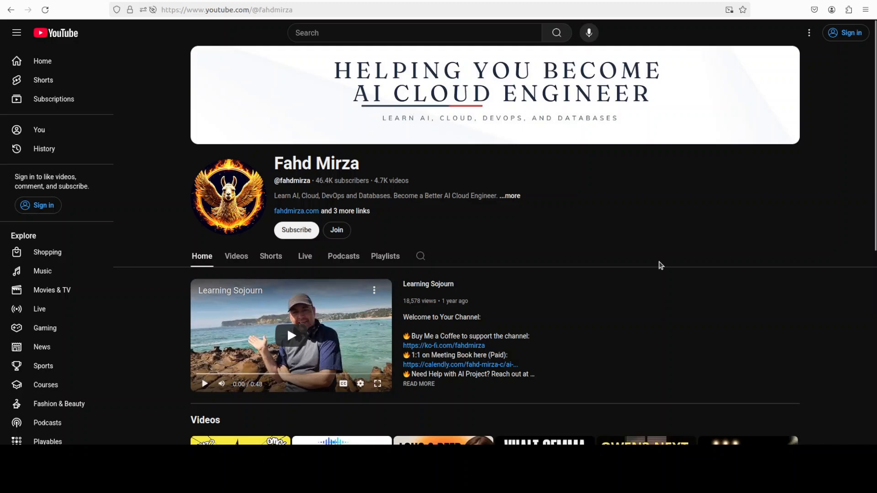
mouse_move(649, 263)
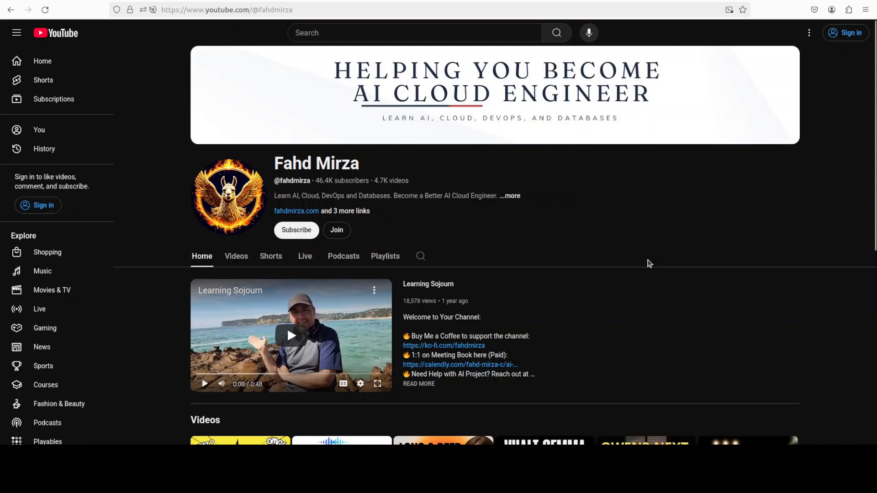
mouse_move(780, 220)
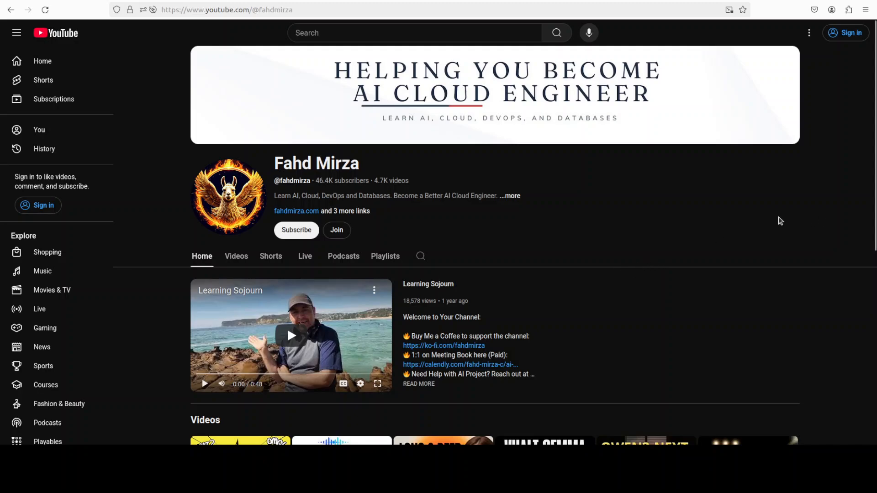